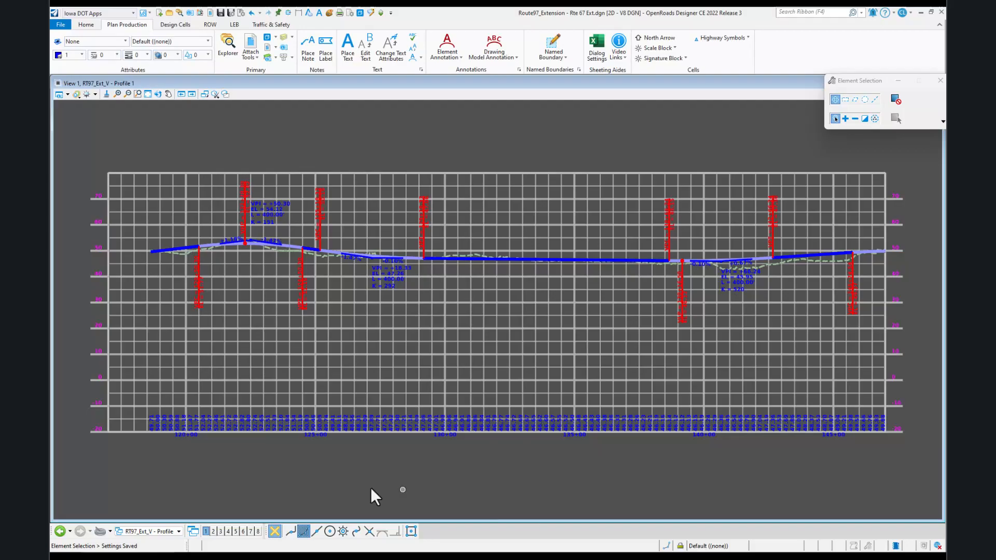
pyautogui.moveTo(336, 480)
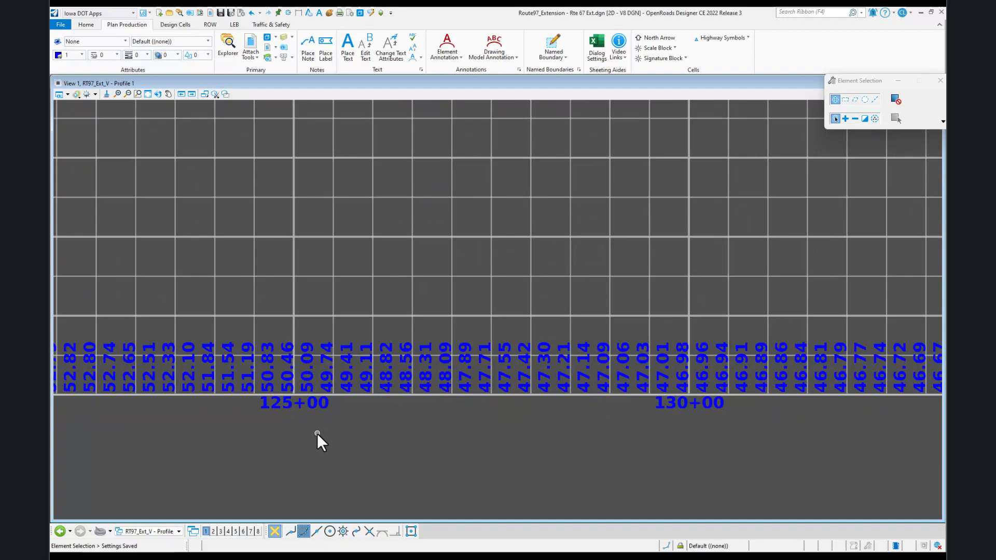
pyautogui.moveTo(537, 425)
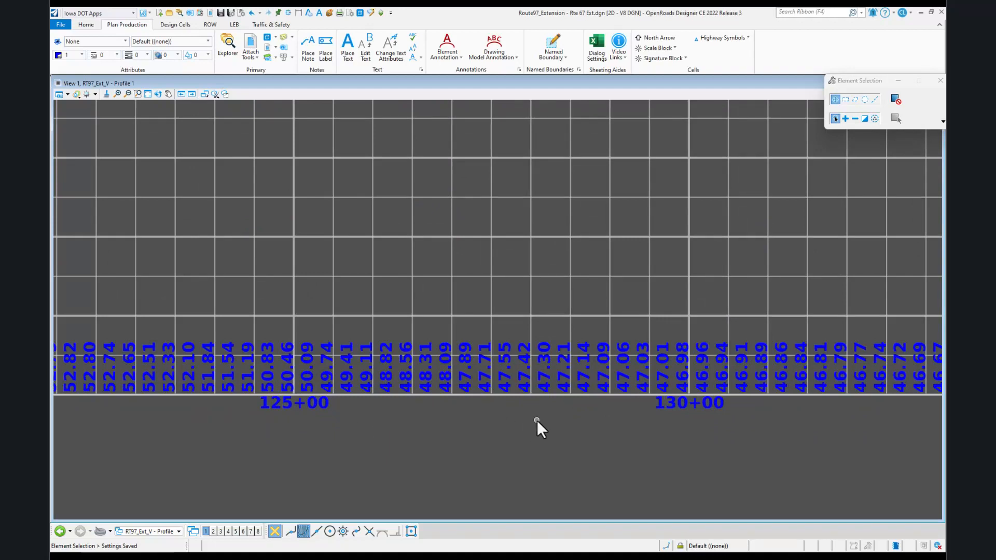
pyautogui.moveTo(351, 469)
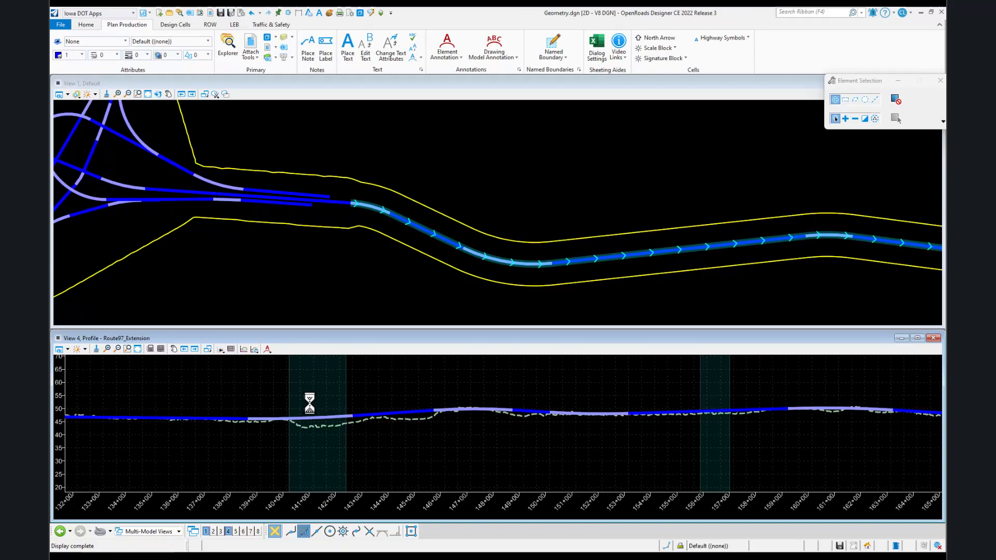
pyautogui.moveTo(298, 158)
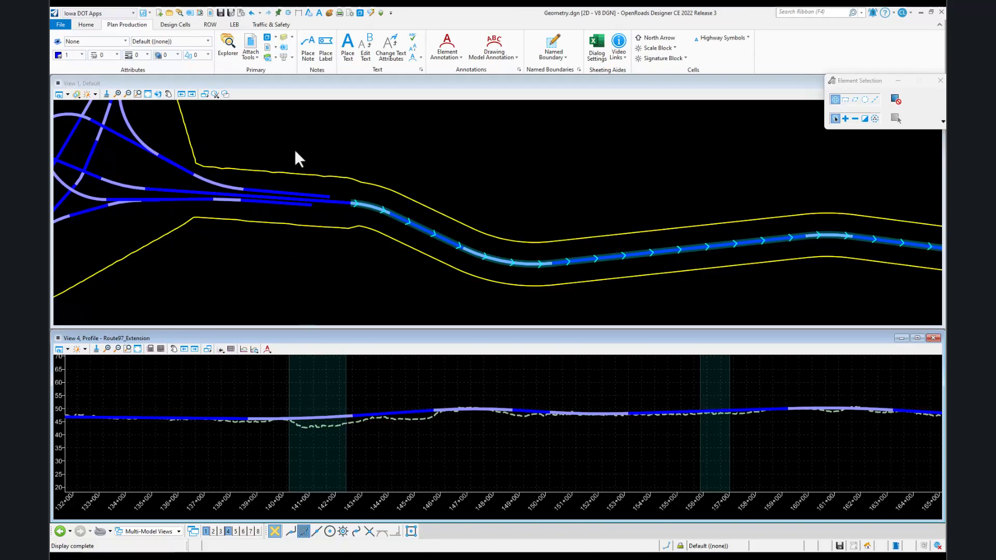
# - Open Geometry.dgn's Profile Annotation group in Manage Annotations via Explorer's OpenRoads Standards tree
pyautogui.click(228, 45)
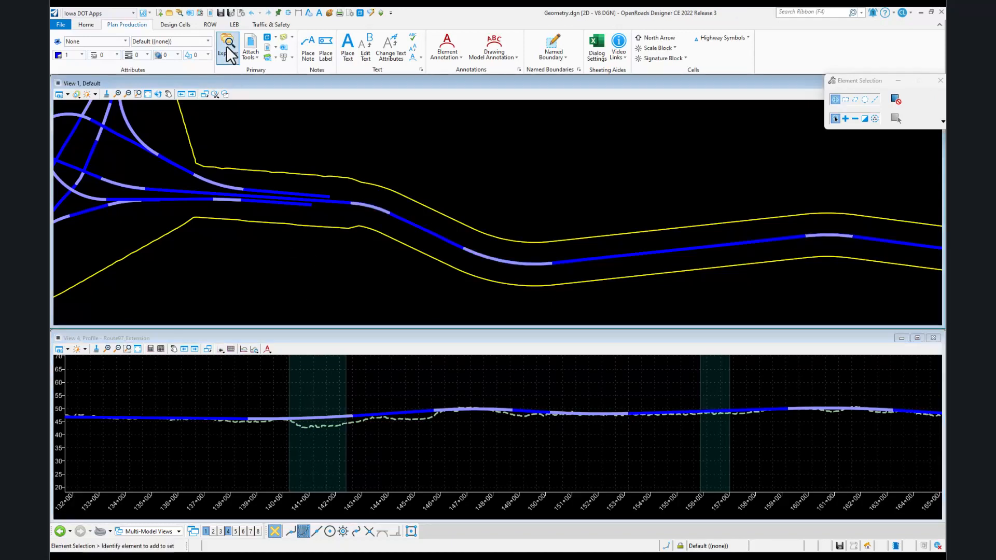
pyautogui.click(227, 47)
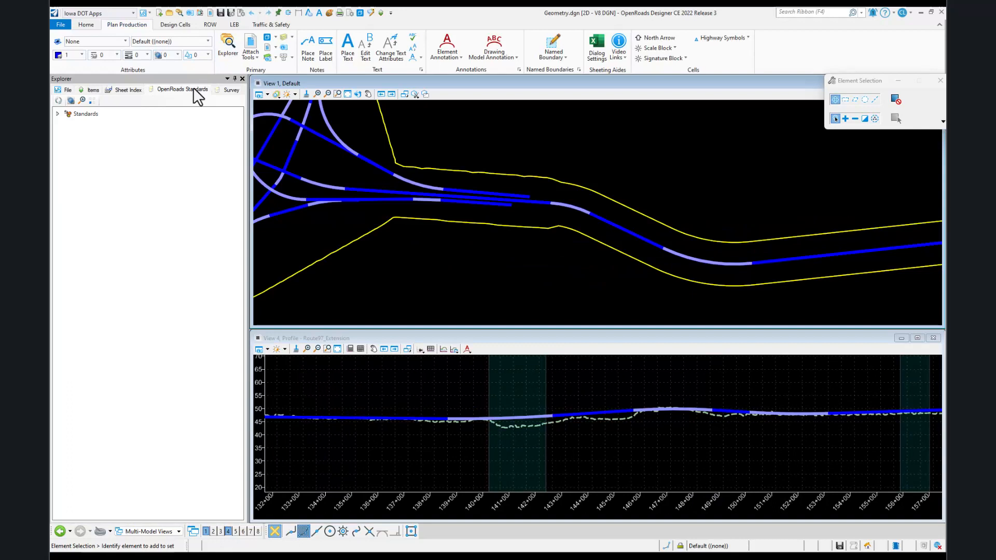
pyautogui.click(58, 113)
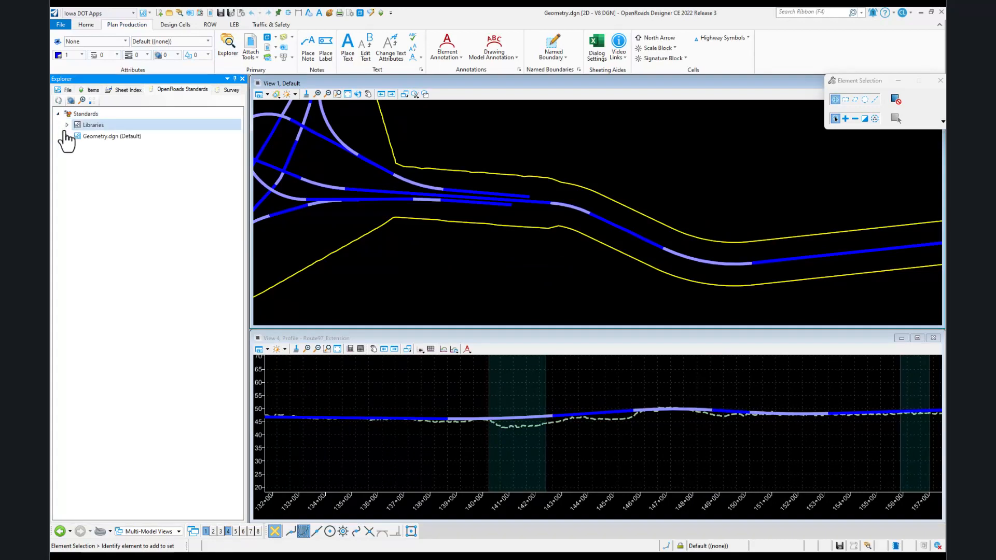
pyautogui.click(68, 136)
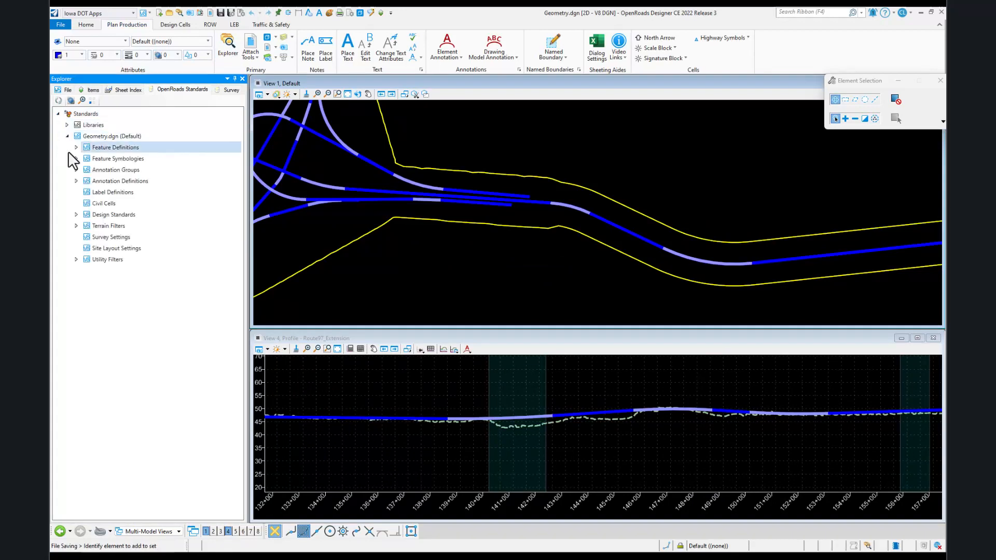
pyautogui.click(75, 170)
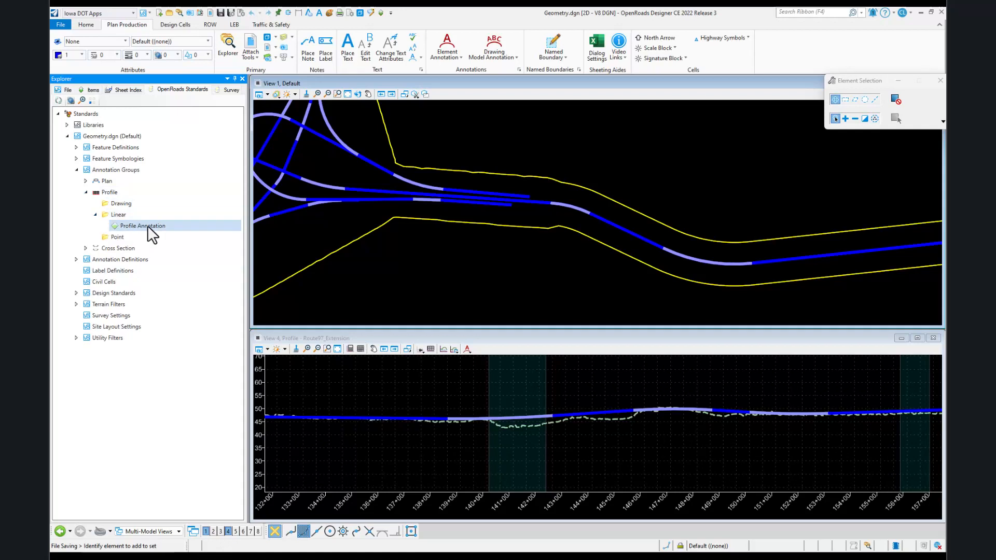
pyautogui.doubleClick(142, 226)
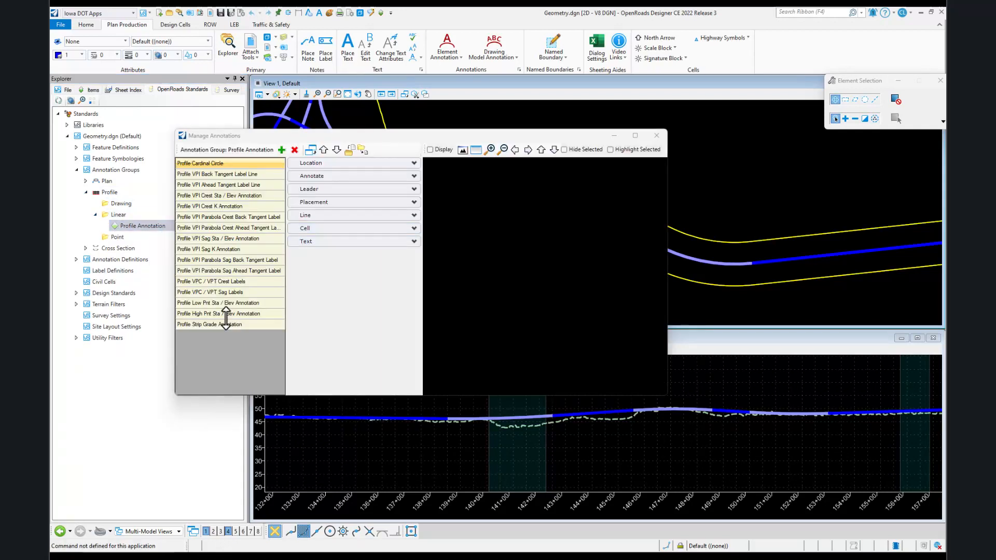
# - Set Profile Strip Grade Annotation's station location value to 50, then close Manage Annotations
pyautogui.click(209, 324)
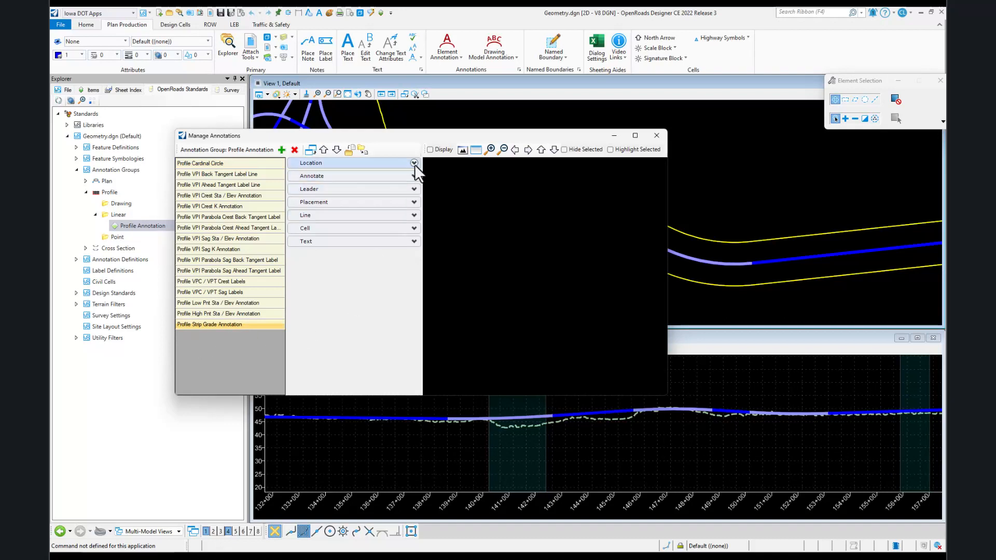
pyautogui.click(414, 162)
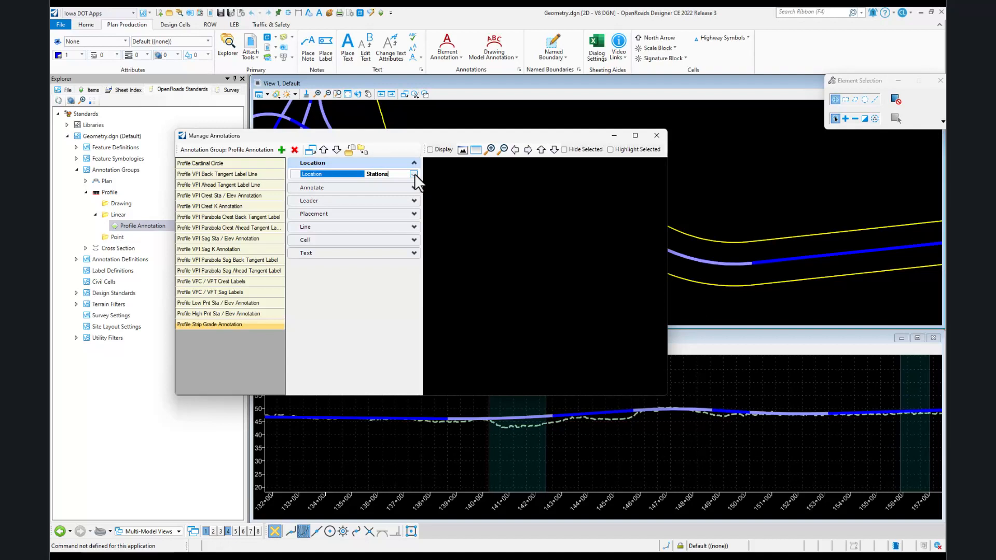
pyautogui.click(414, 174)
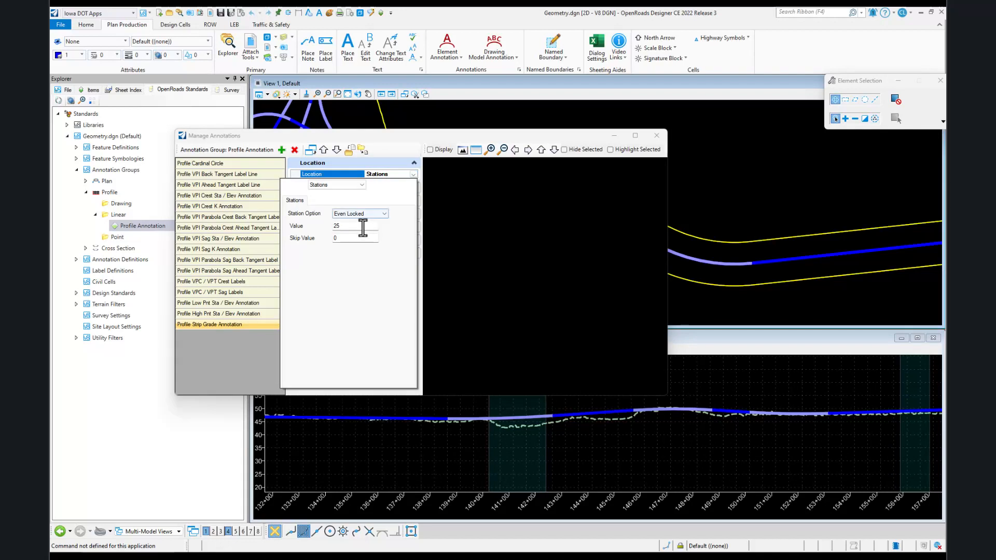
pyautogui.write('50')
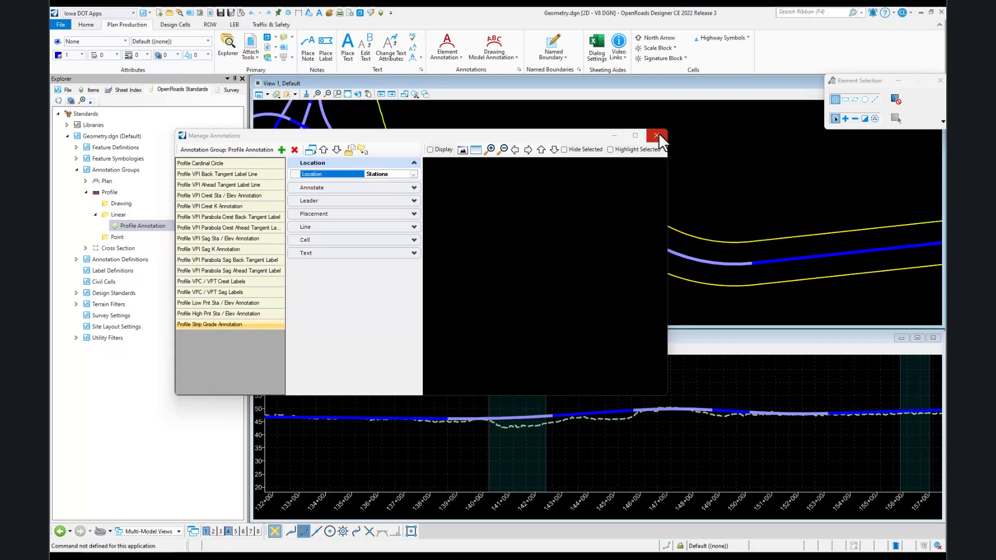
pyautogui.click(658, 136)
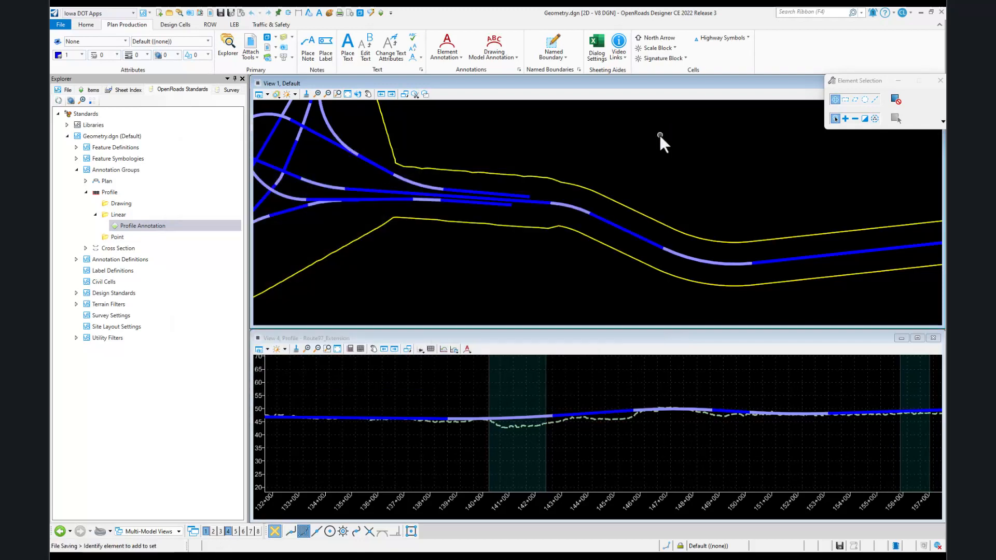
pyautogui.moveTo(94, 496)
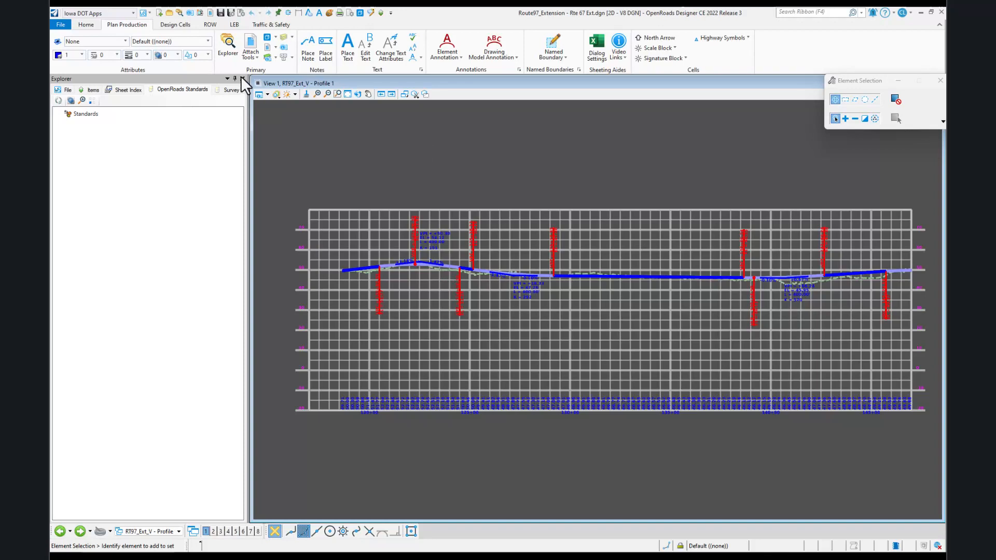
# - Close the explorer panel and show the Element Annotation dropdown on the profile sheet
pyautogui.click(242, 78)
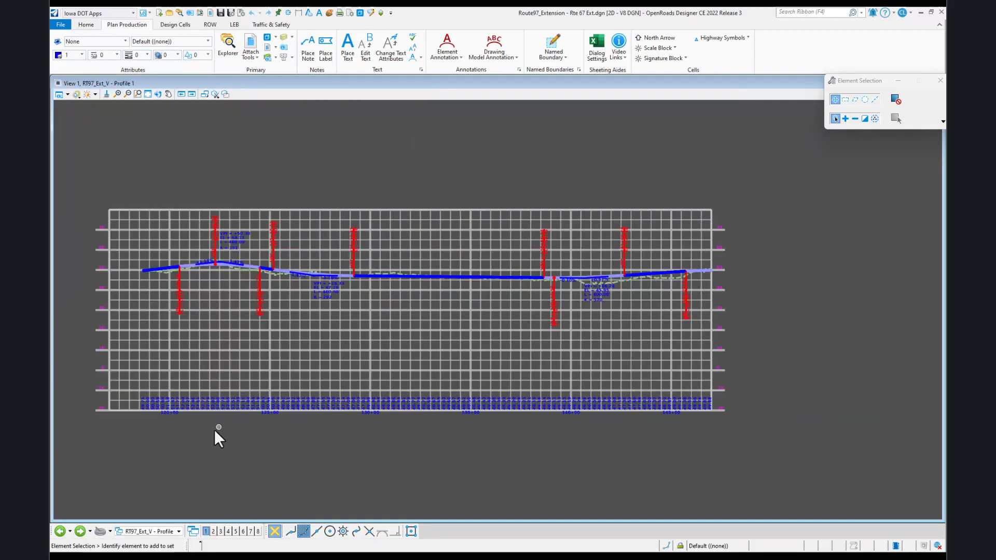
pyautogui.moveTo(455, 125)
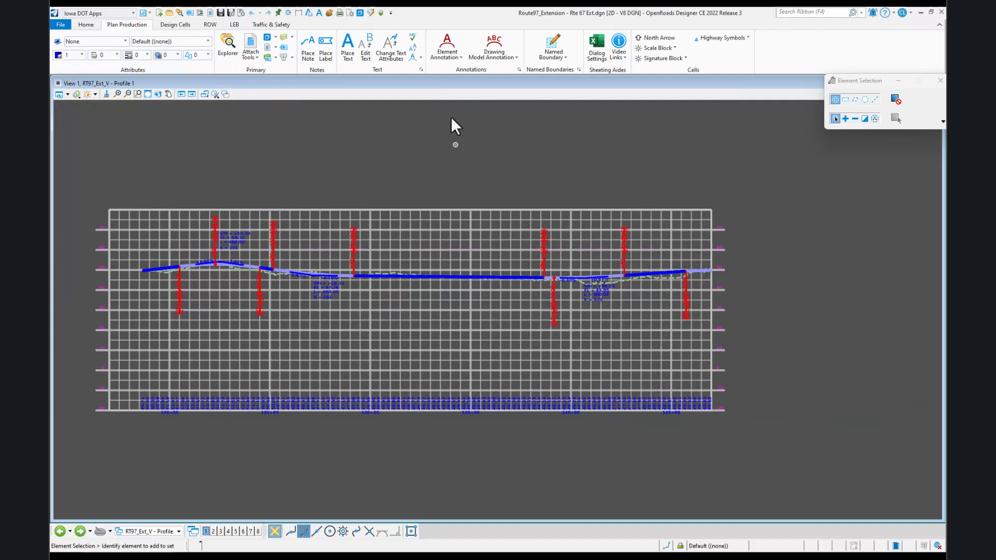
pyautogui.click(447, 48)
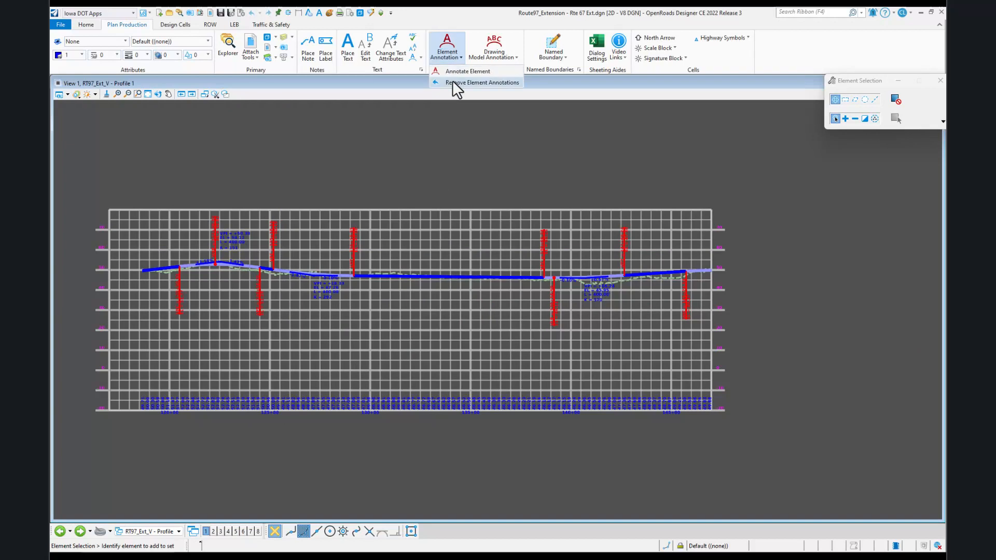
pyautogui.moveTo(318, 190)
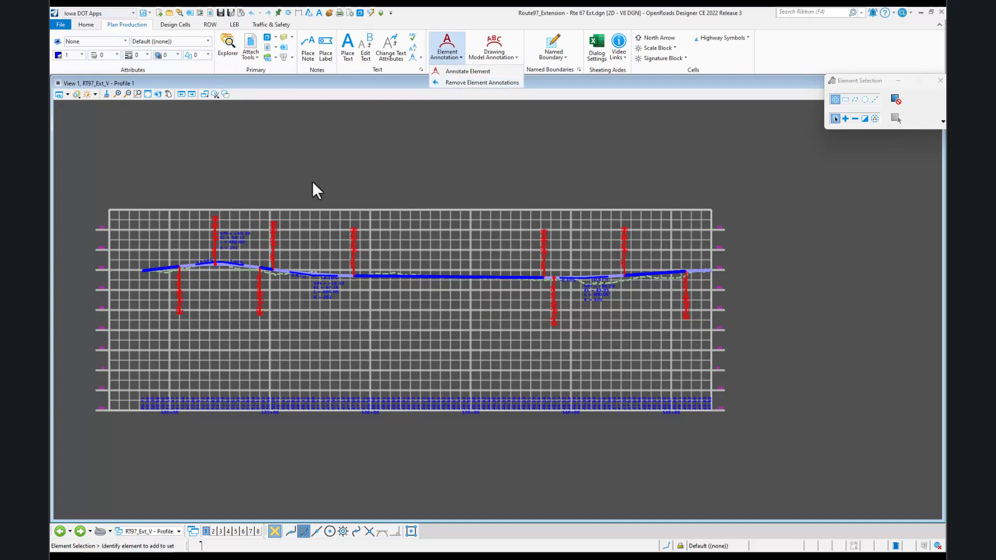
pyautogui.moveTo(354, 421)
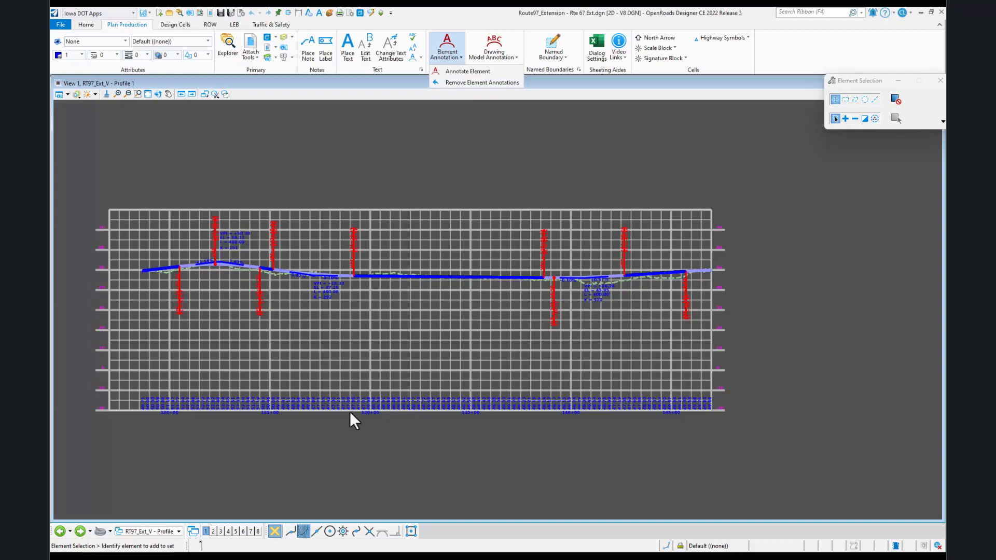
pyautogui.moveTo(102, 429)
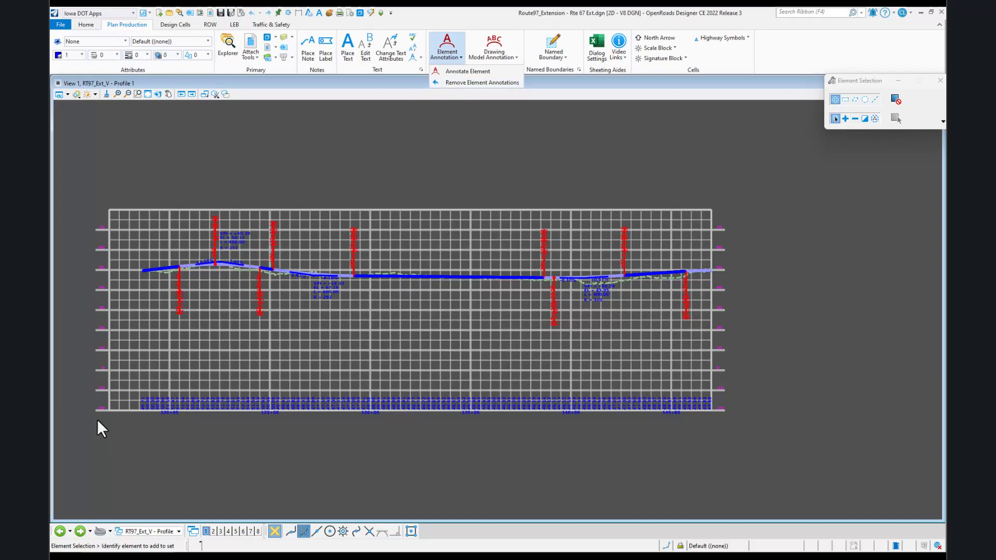
pyautogui.moveTo(219, 267)
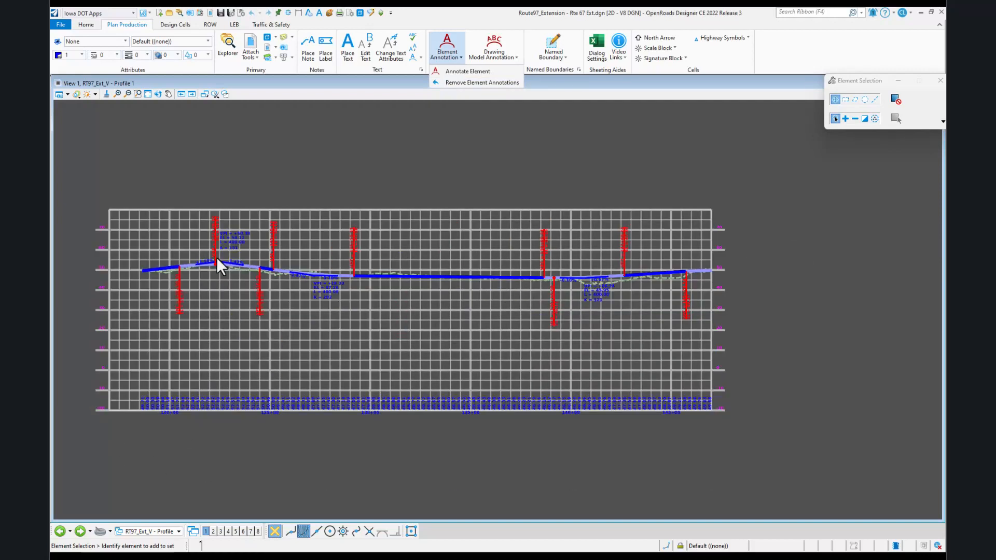
# - Run Remove Drawing Model Annotations, then Annotate Drawing Model on the profile drawing
pyautogui.click(493, 47)
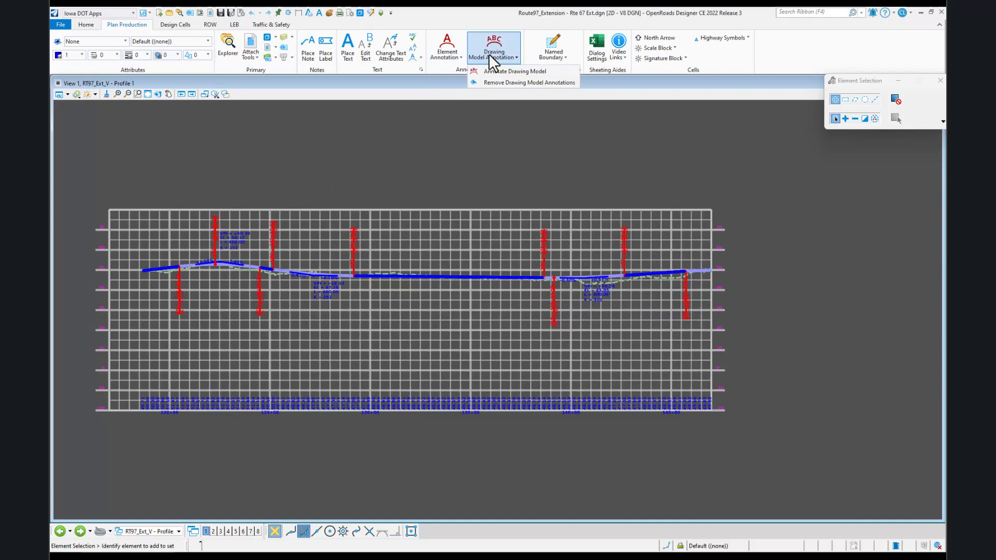
pyautogui.moveTo(502, 83)
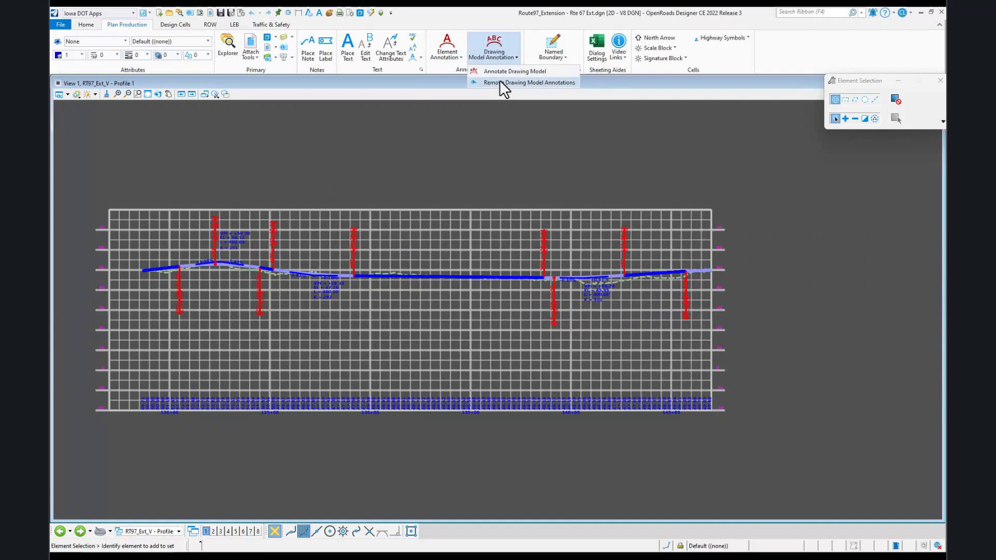
pyautogui.click(531, 83)
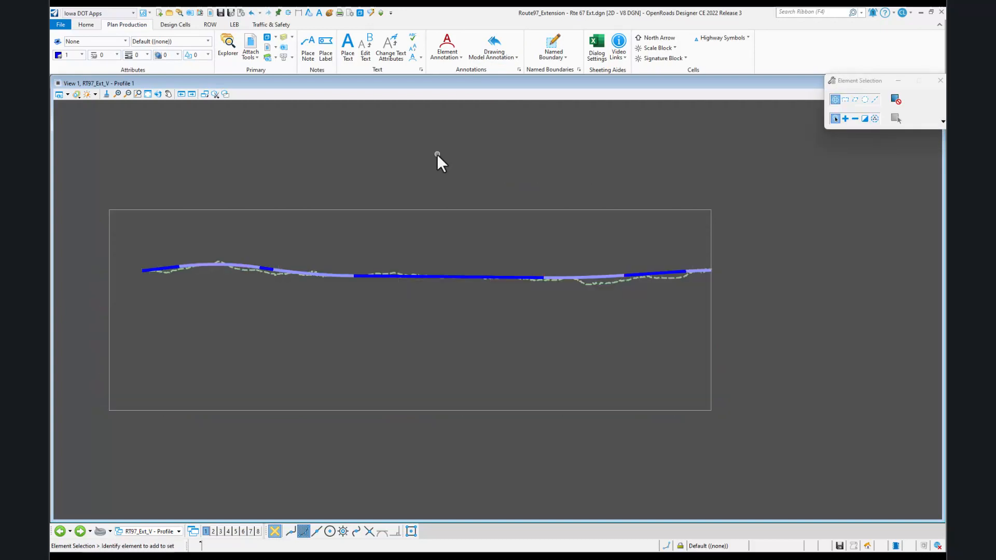
pyautogui.click(493, 57)
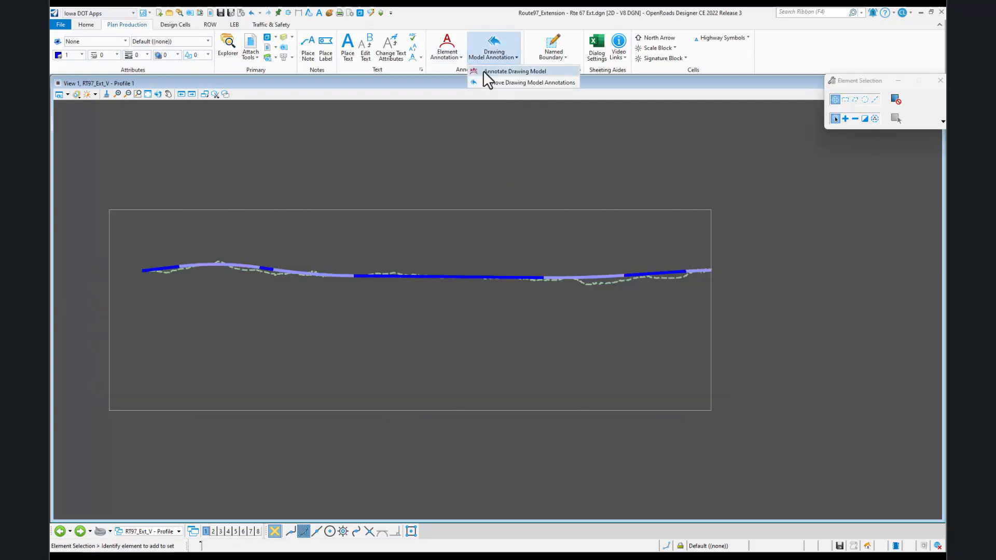
pyautogui.click(515, 70)
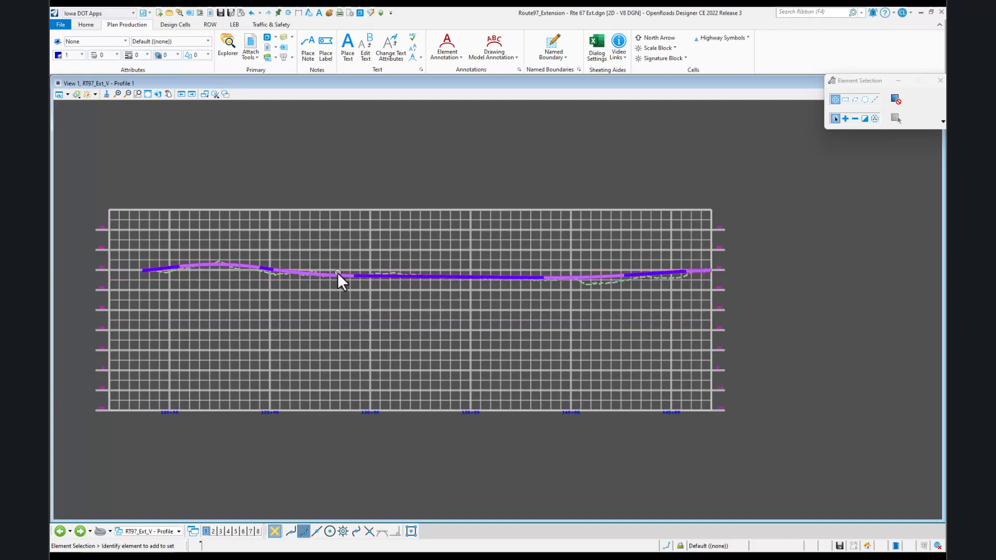
# - Start the Annotate Element tool for the profile's vertical alignment
pyautogui.click(446, 47)
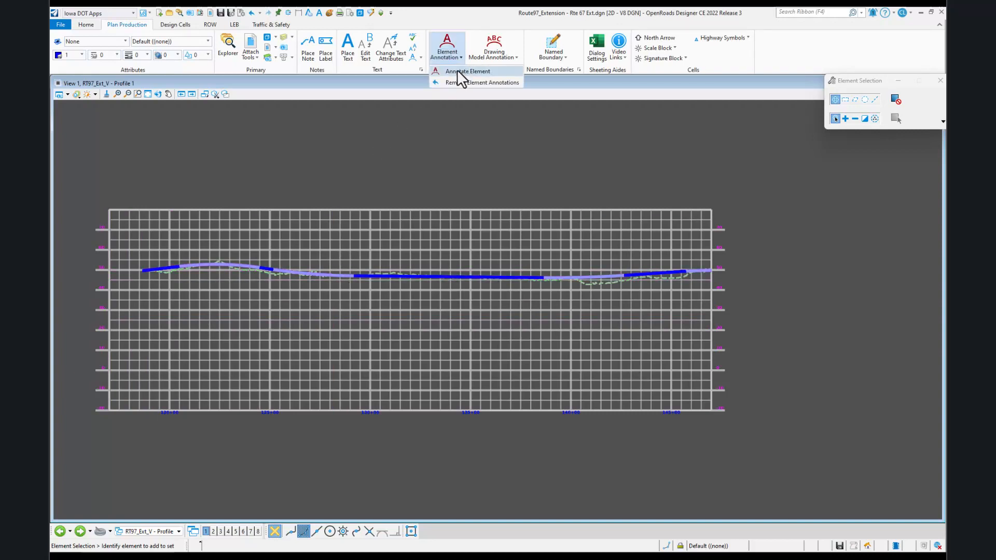
pyautogui.click(467, 71)
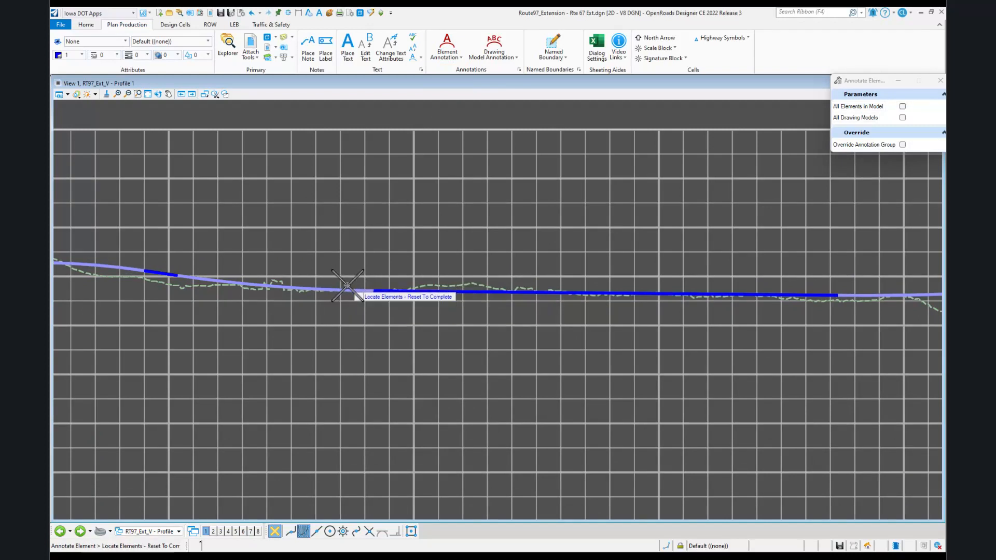
pyautogui.moveTo(449, 295)
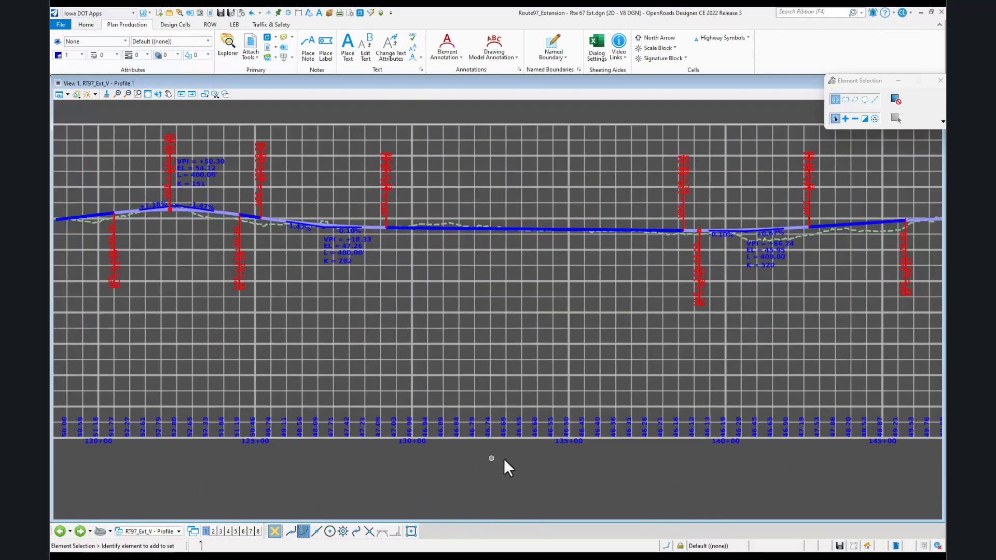
pyautogui.moveTo(561, 458)
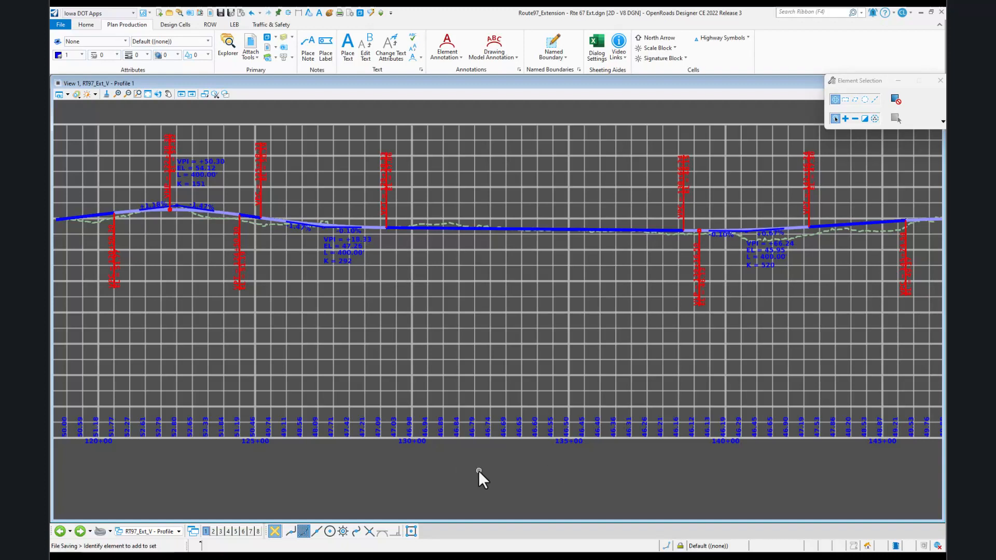
pyautogui.moveTo(465, 75)
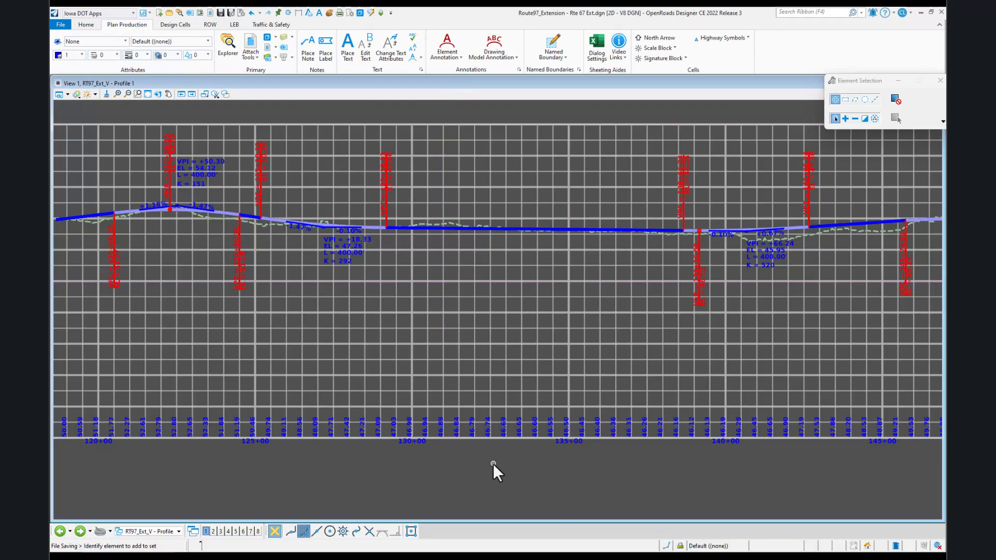
pyautogui.moveTo(501, 483)
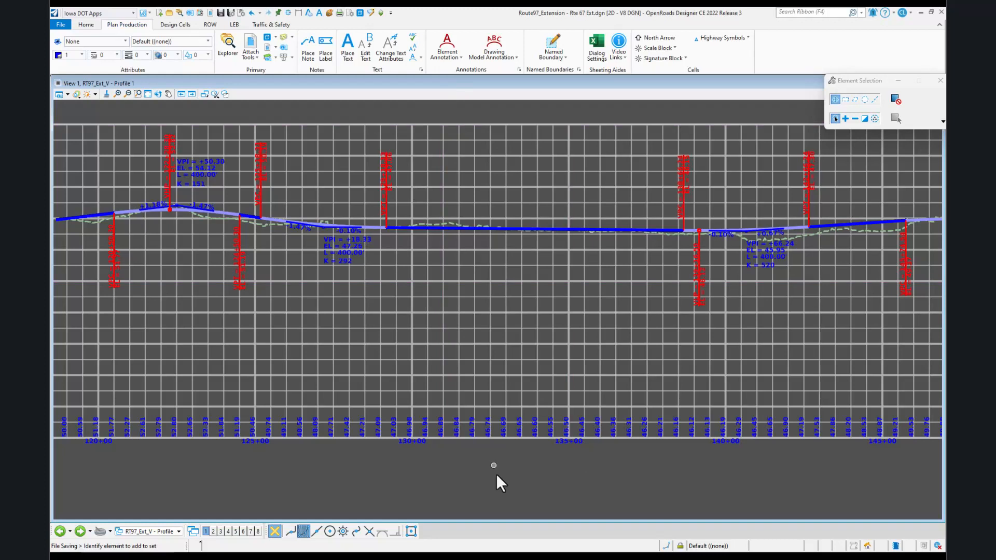
pyautogui.moveTo(499, 485)
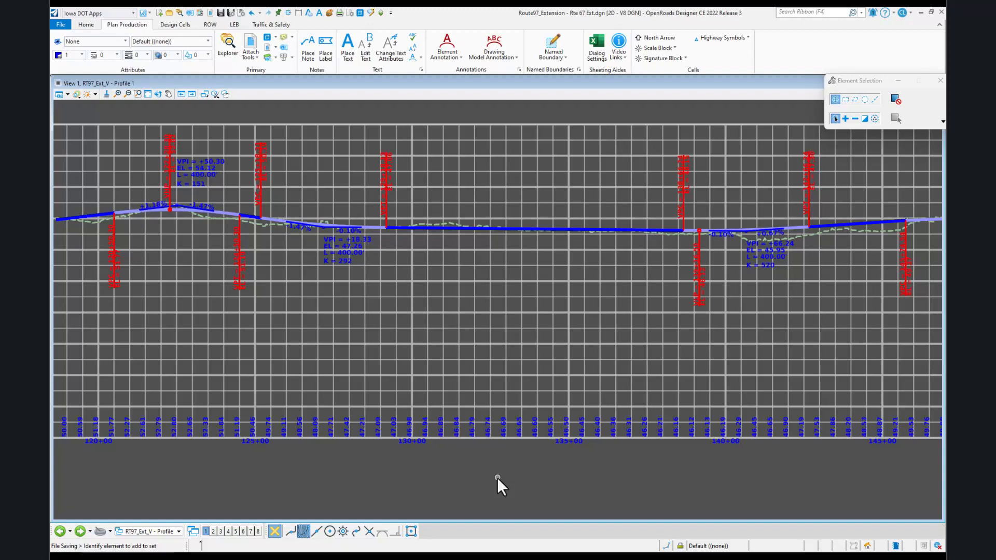
pyautogui.moveTo(382, 476)
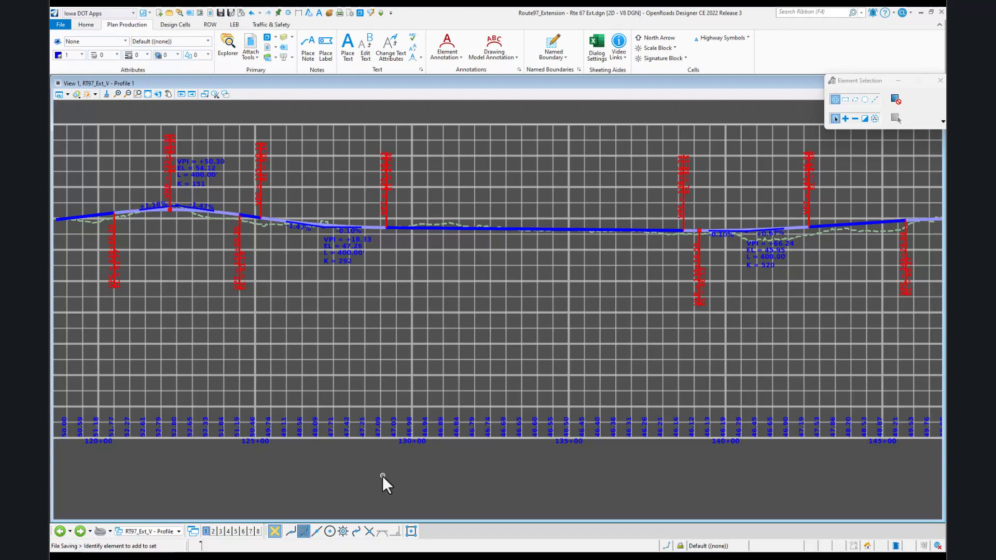
pyautogui.moveTo(711, 478)
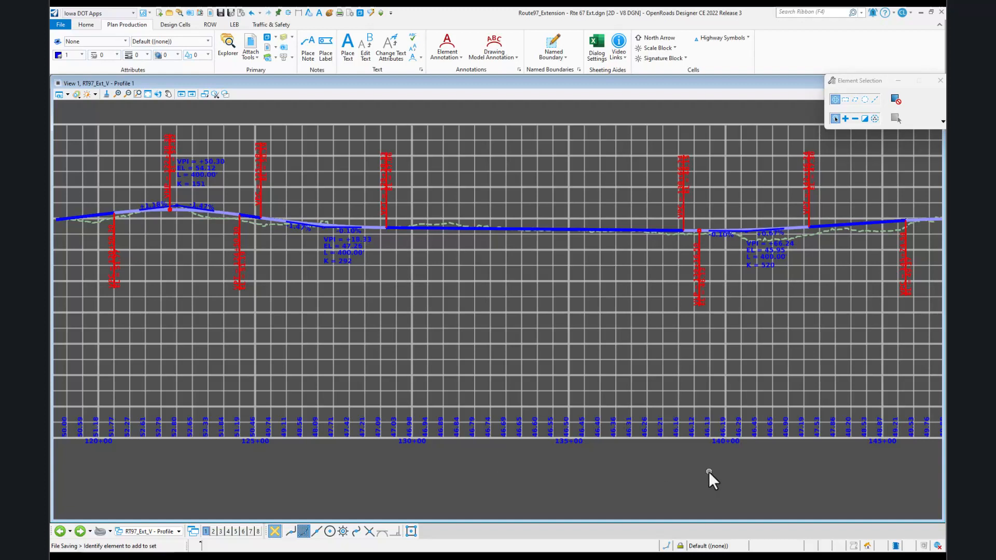
pyautogui.moveTo(466, 474)
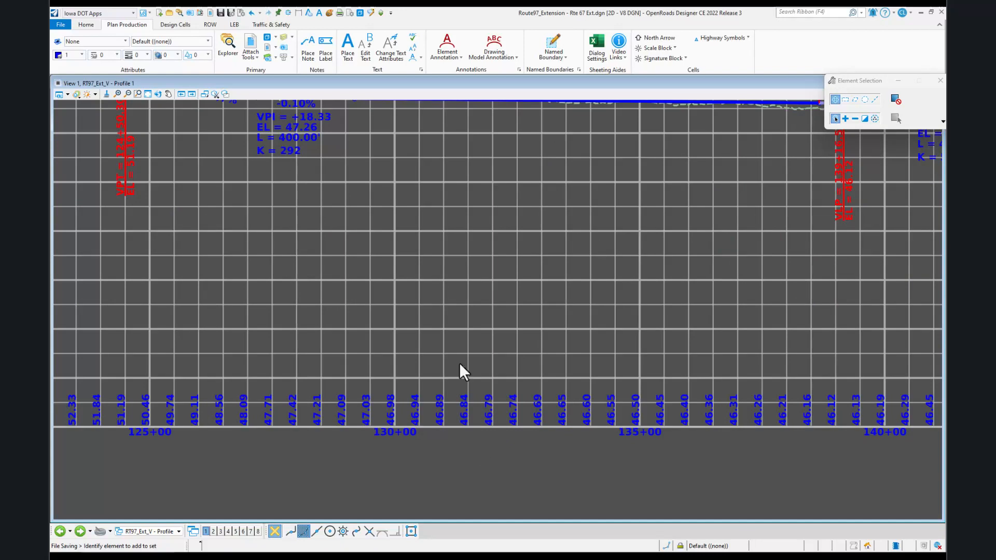
pyautogui.moveTo(575, 343)
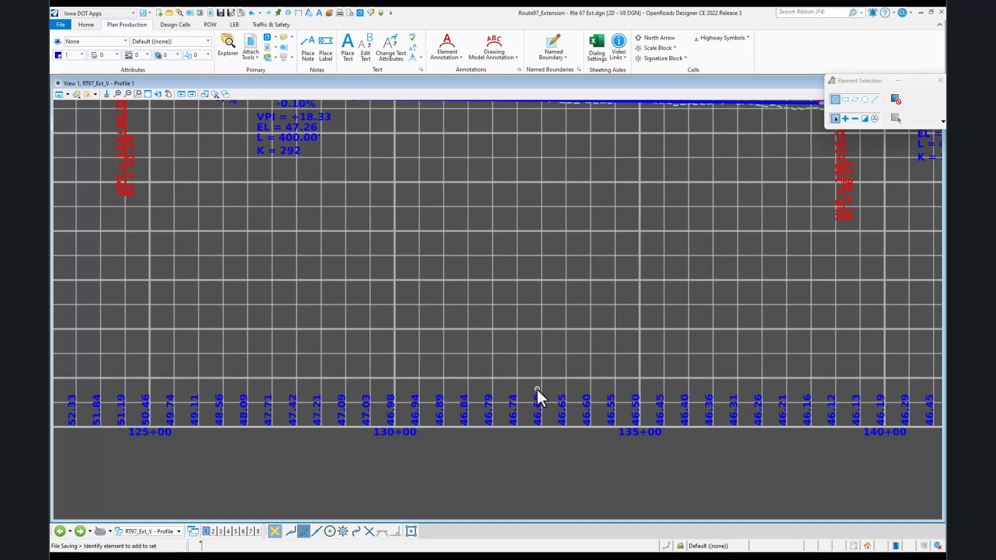
pyautogui.moveTo(461, 393)
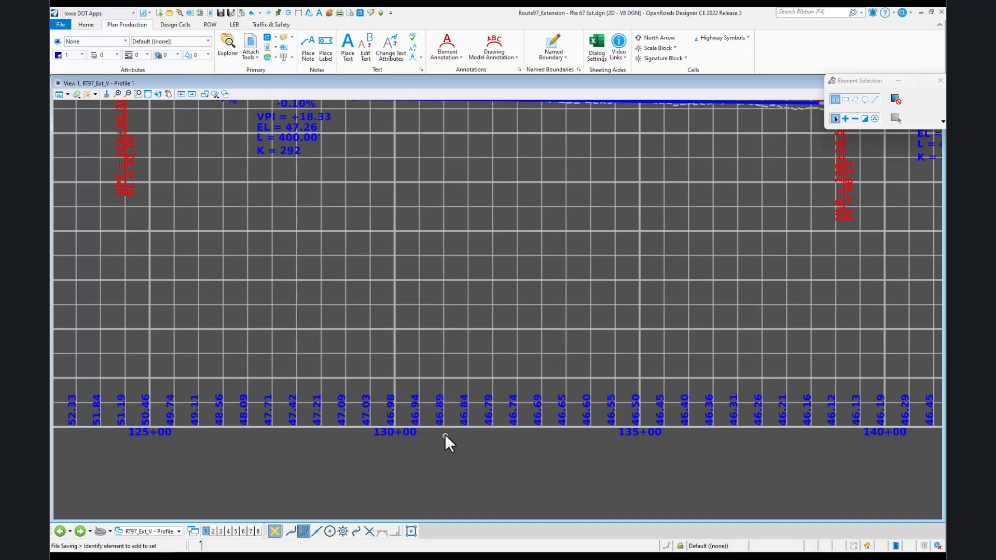
pyautogui.moveTo(448, 440)
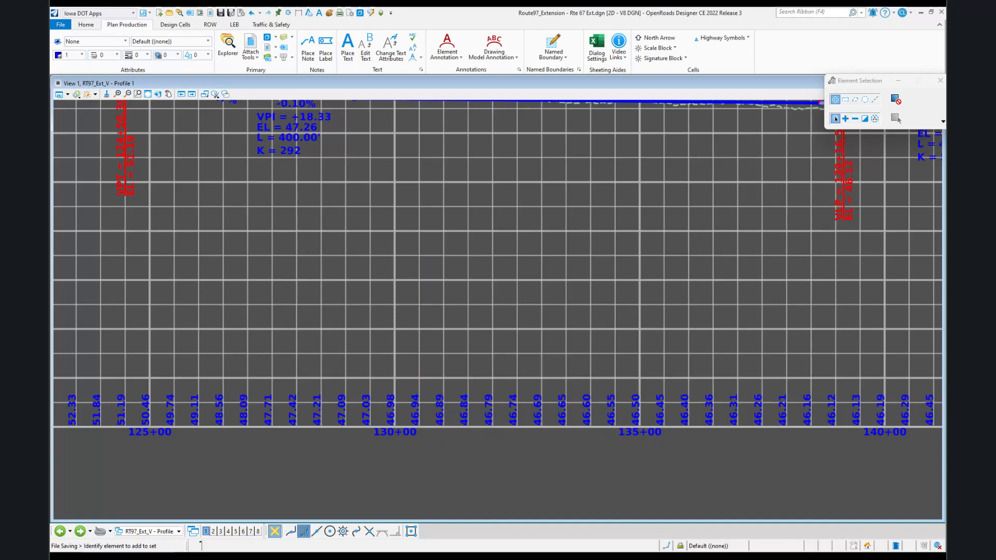
pyautogui.moveTo(505, 486)
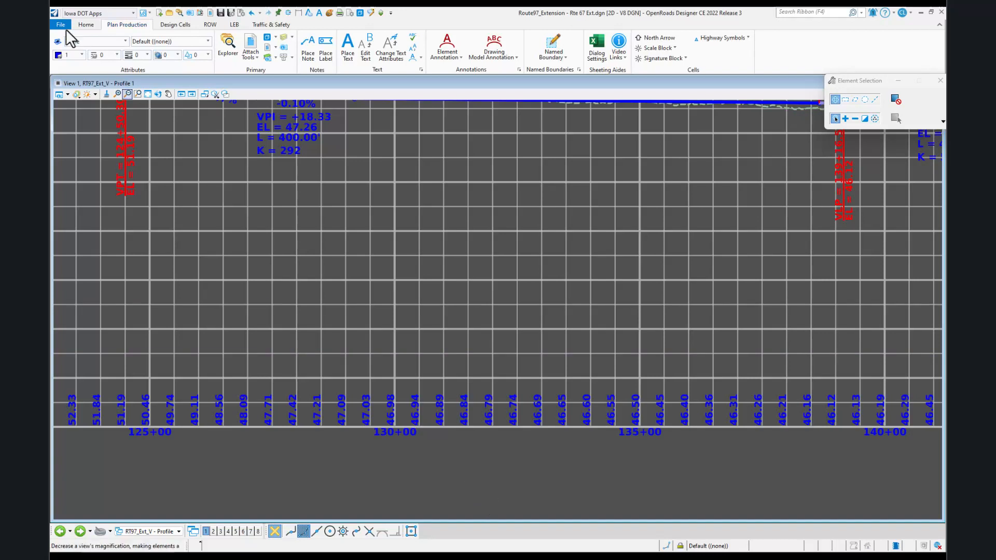
pyautogui.moveTo(60, 25)
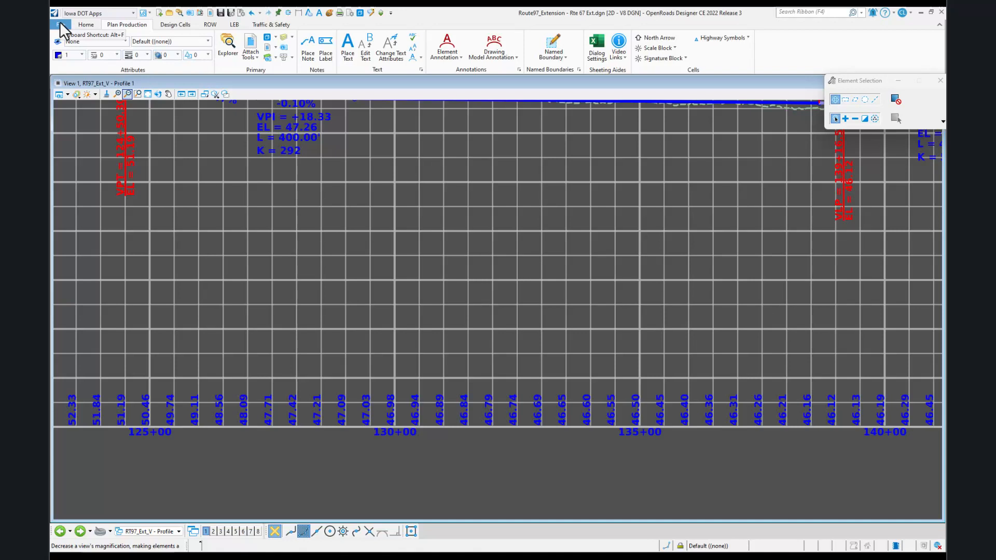
# - Change Profile Strip Grade Annotation's station spacing value to 100 in Manage Annotations, then close it
pyautogui.click(62, 13)
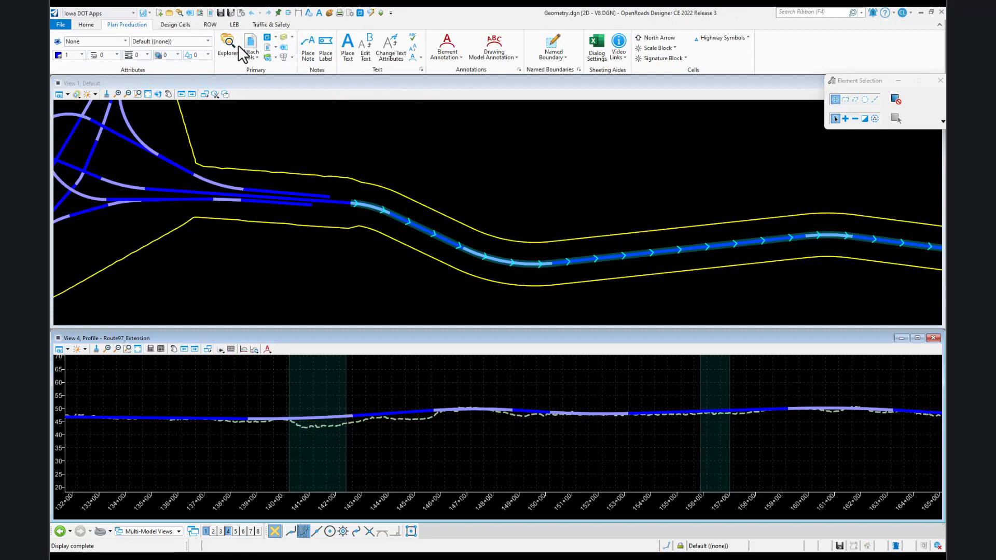
pyautogui.click(227, 48)
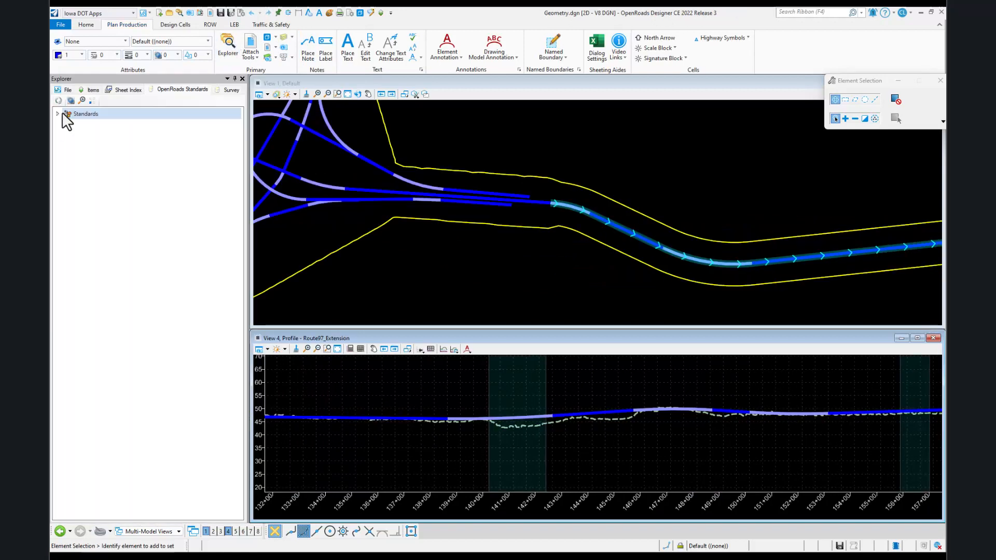
pyautogui.click(57, 114)
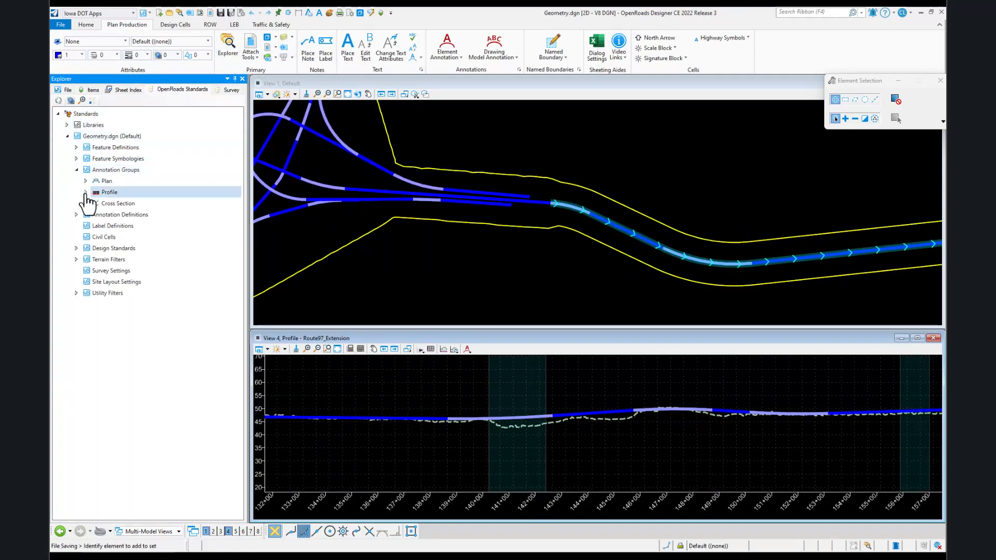
pyautogui.rightClick(141, 225)
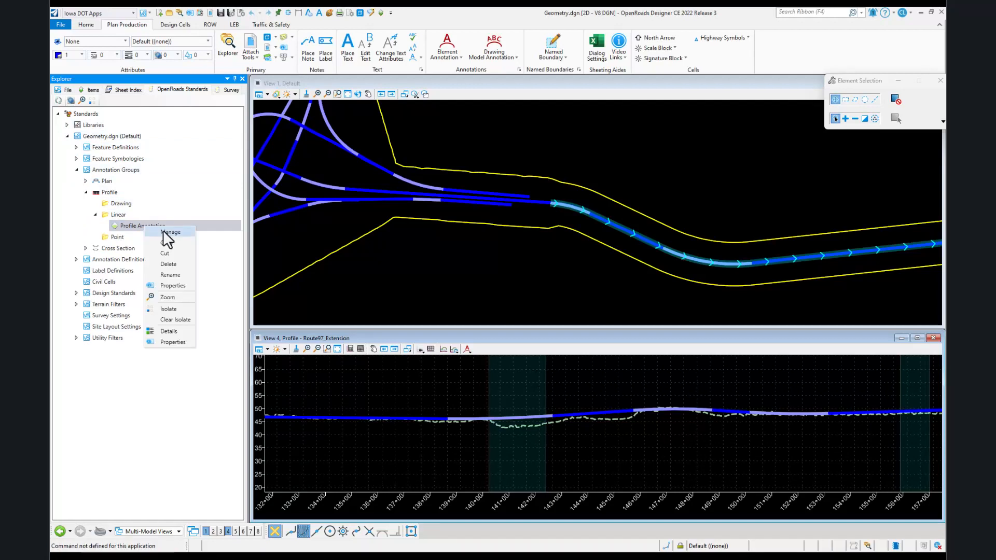
pyautogui.click(170, 232)
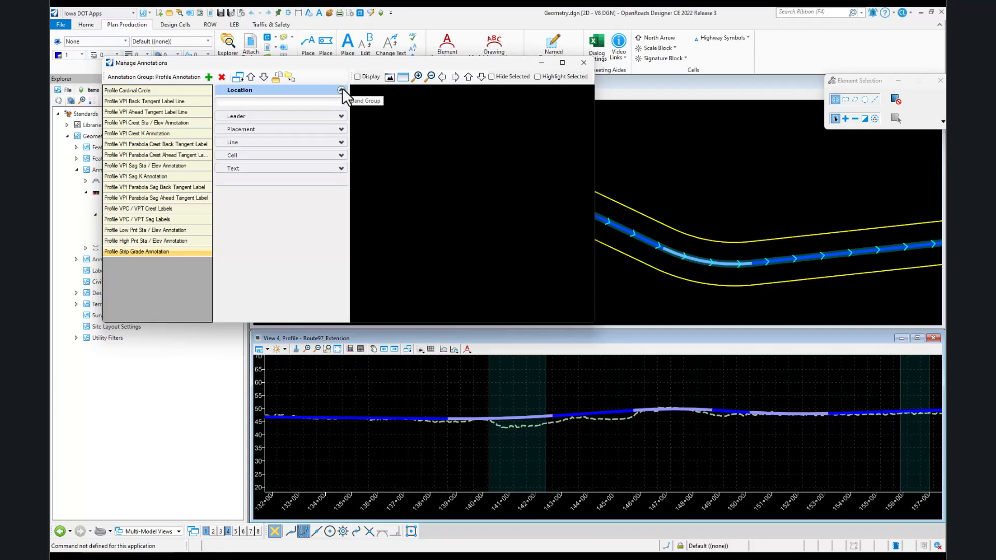
pyautogui.click(342, 90)
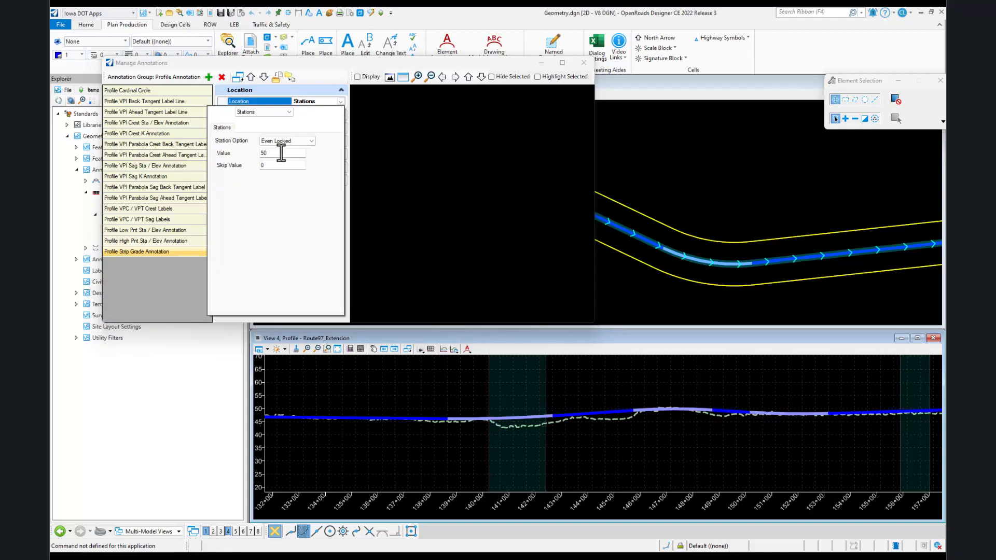
pyautogui.write('100')
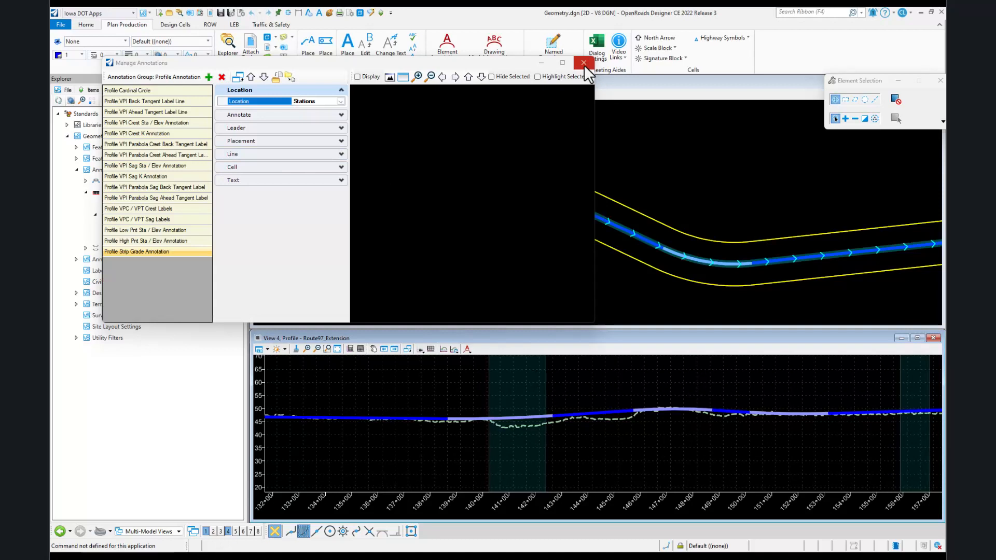
pyautogui.click(582, 63)
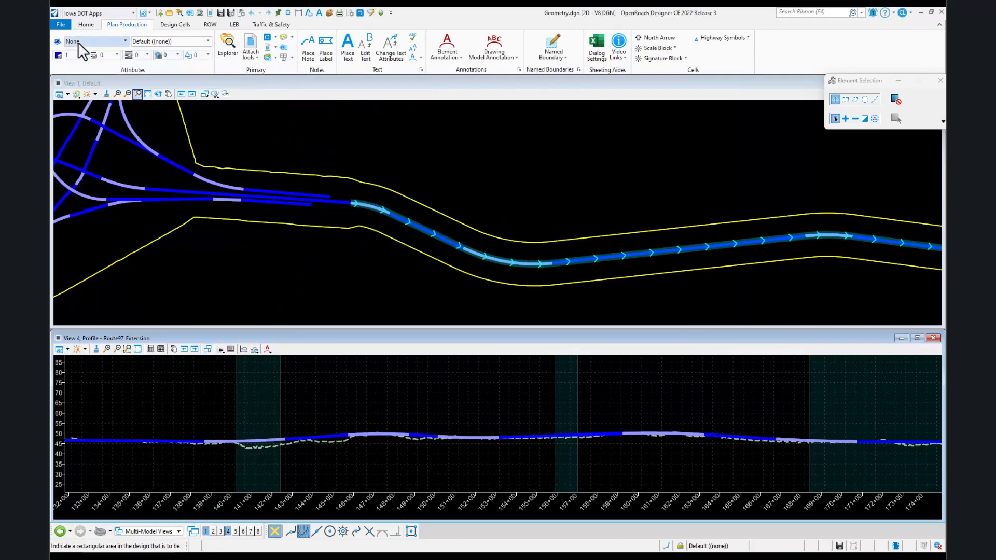
pyautogui.moveTo(60, 25)
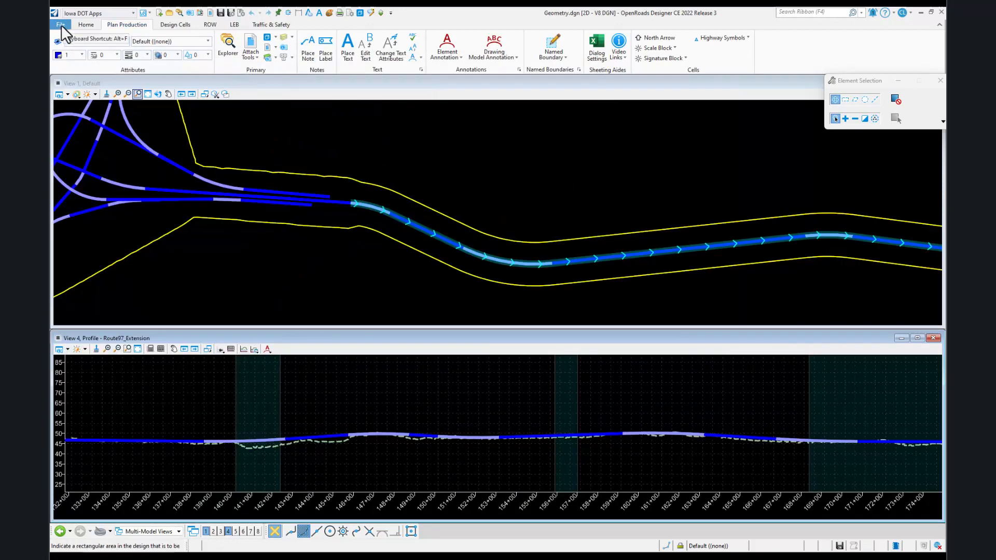
# - Open Named Boundaries.dgn and expand Standards > Annotation Groups > Profile > Drawing
pyautogui.click(61, 24)
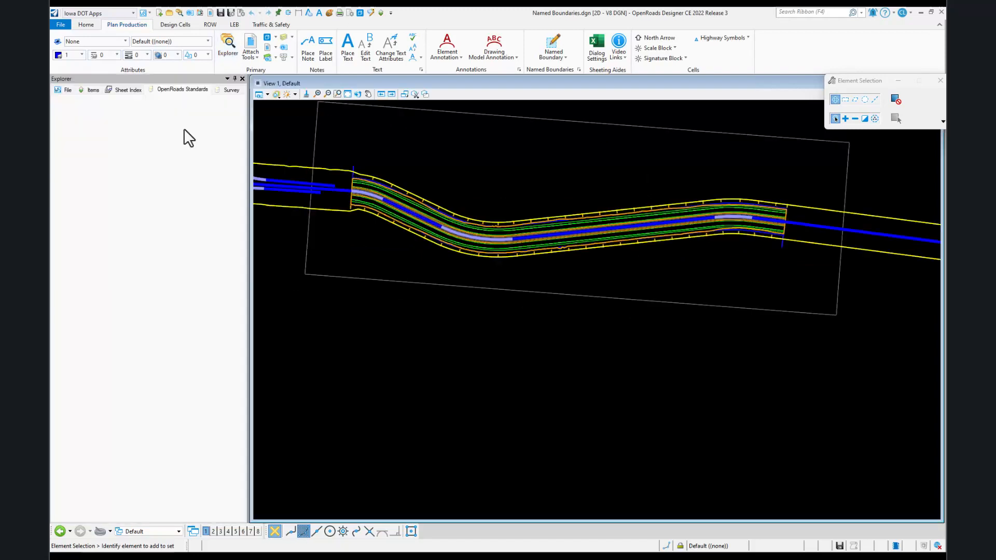
pyautogui.click(182, 89)
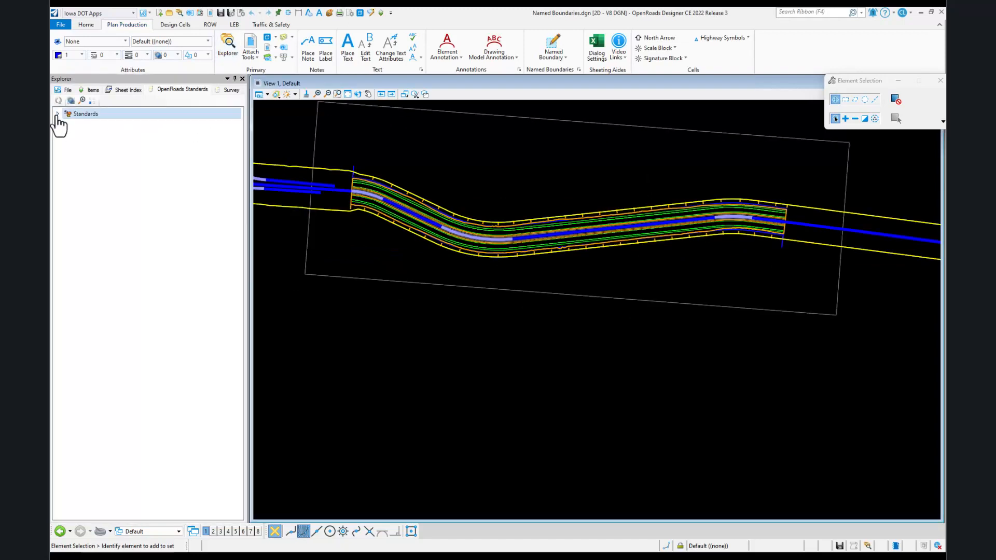
pyautogui.click(57, 114)
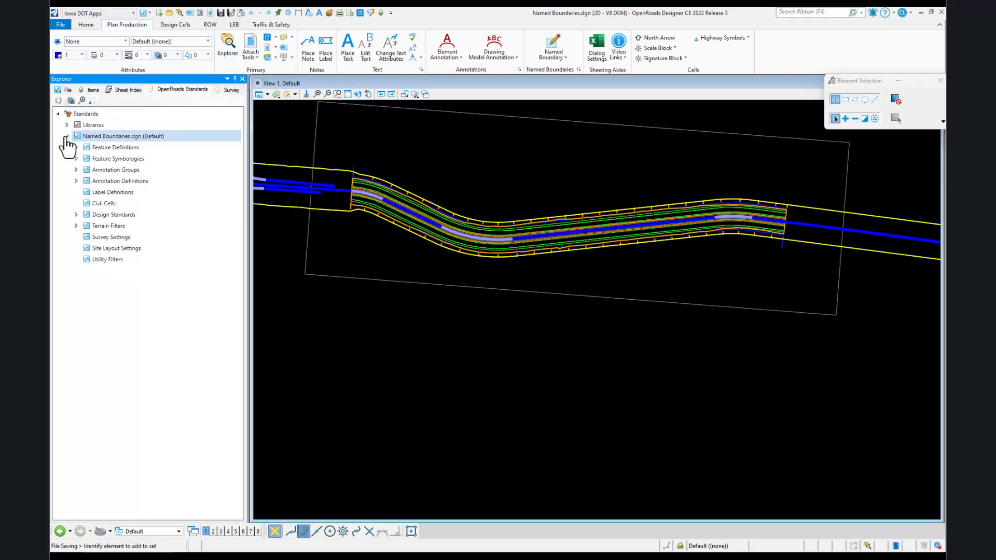
pyautogui.click(76, 169)
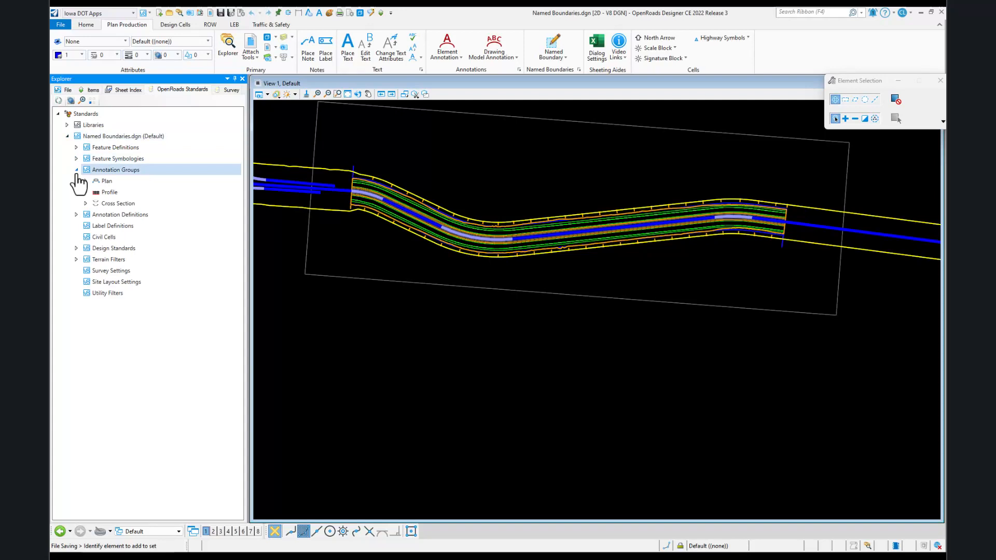
pyautogui.click(85, 192)
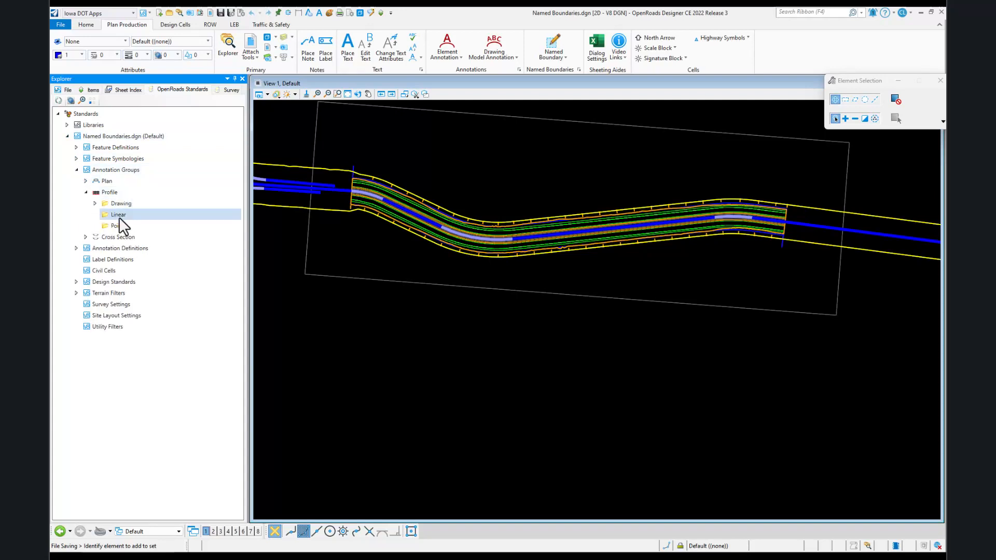
pyautogui.click(94, 204)
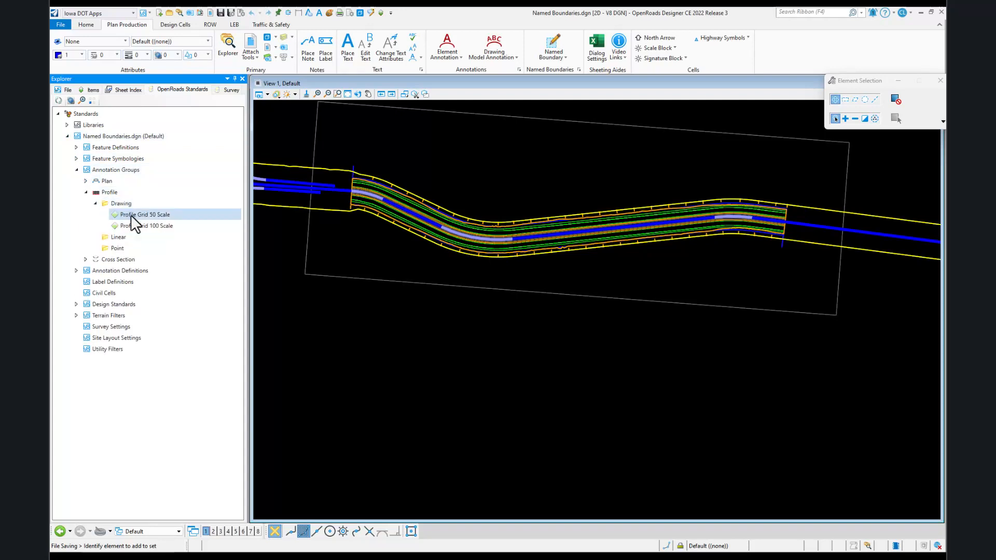
# - Set Profile Grid 100 Scale's horizontal minor lines per major to 4, then close
pyautogui.rightClick(146, 226)
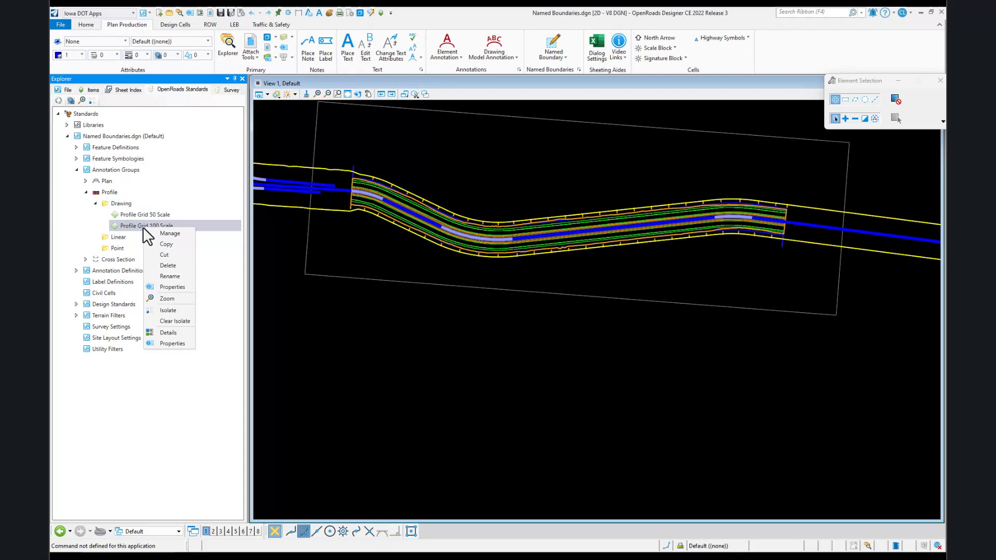
pyautogui.click(169, 233)
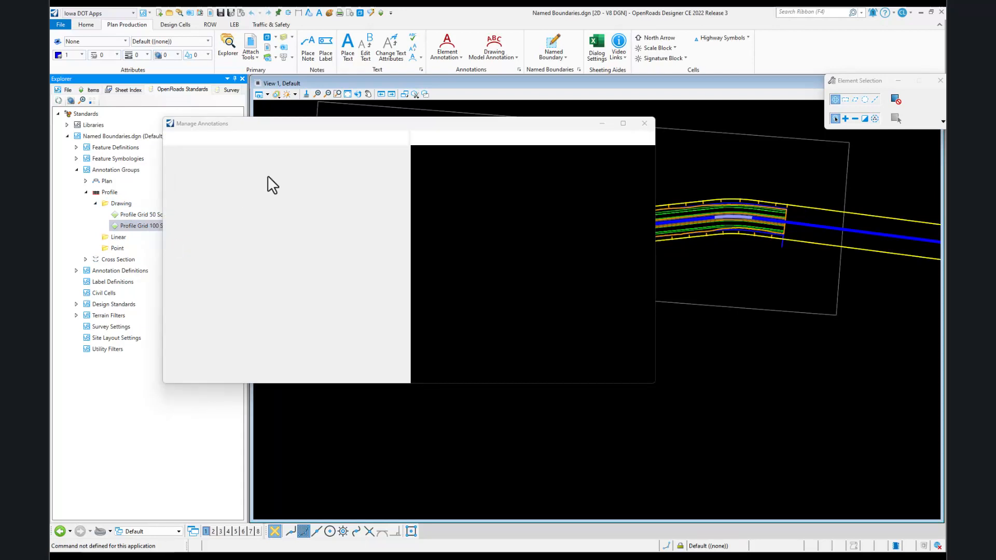
pyautogui.click(319, 176)
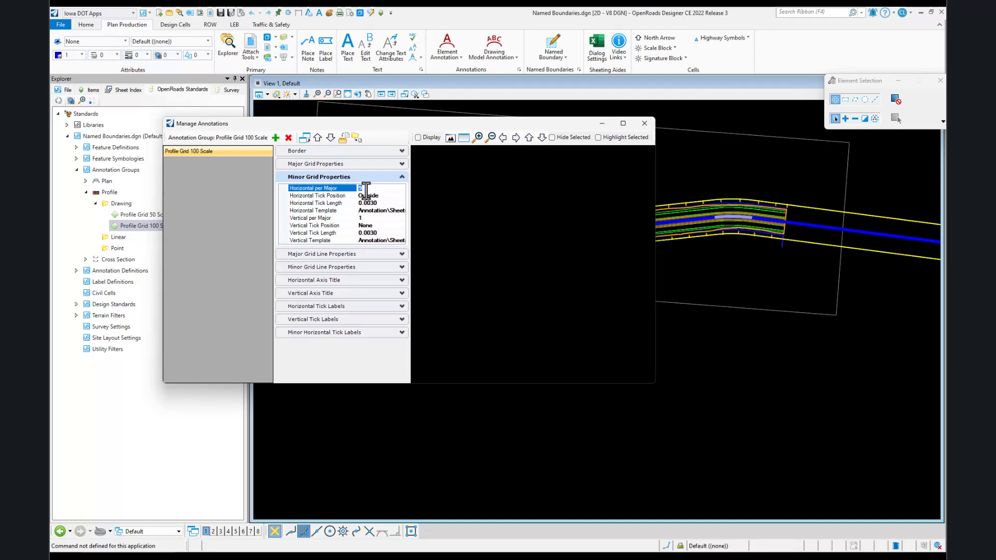
pyautogui.write('4')
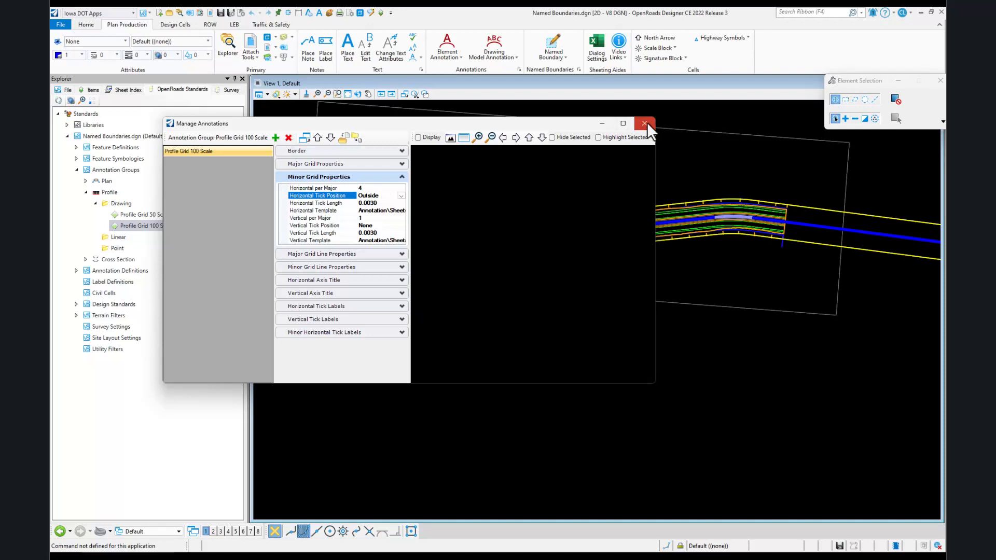
pyautogui.click(644, 124)
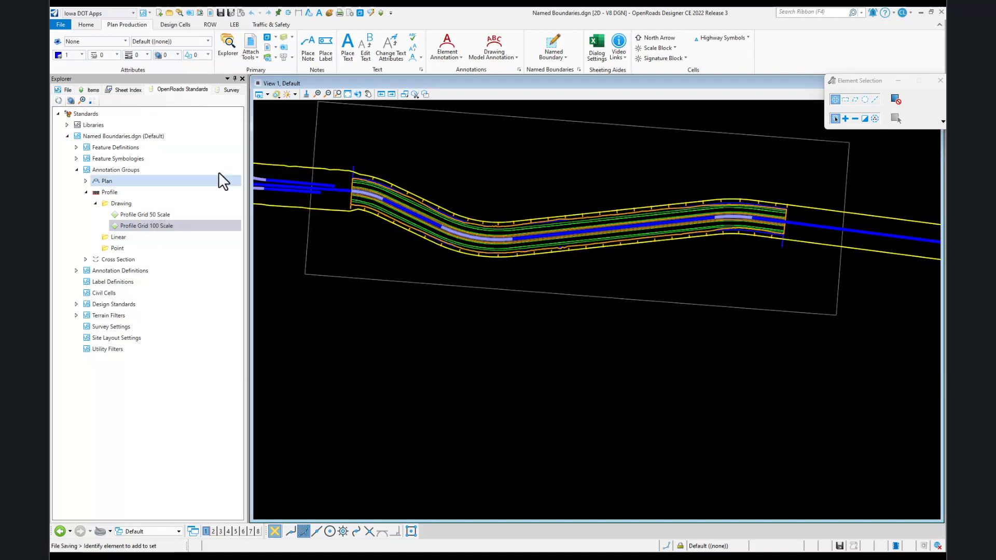
# - Open the Route 97 extension drawing, remove drawing model annotations, and start Annotate Element
pyautogui.click(60, 24)
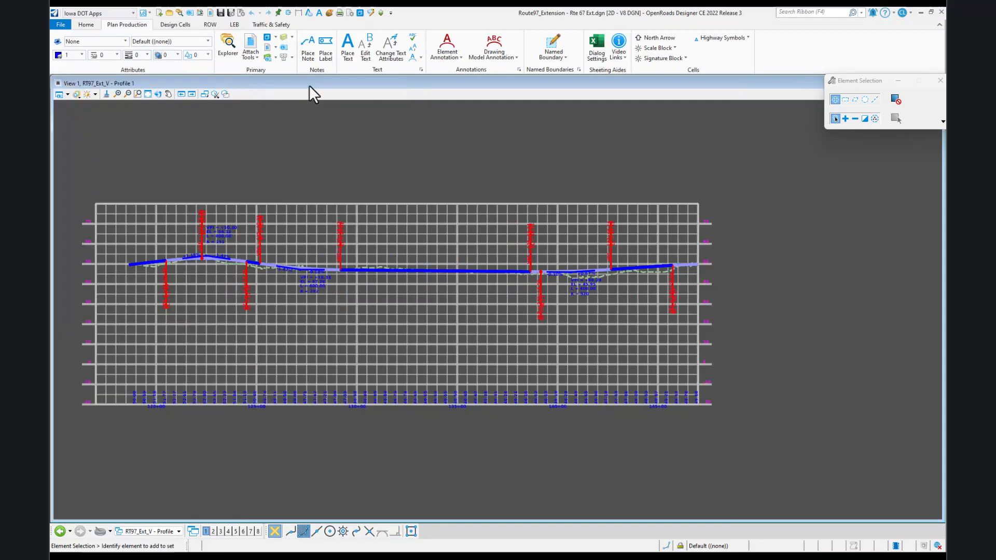
pyautogui.click(494, 46)
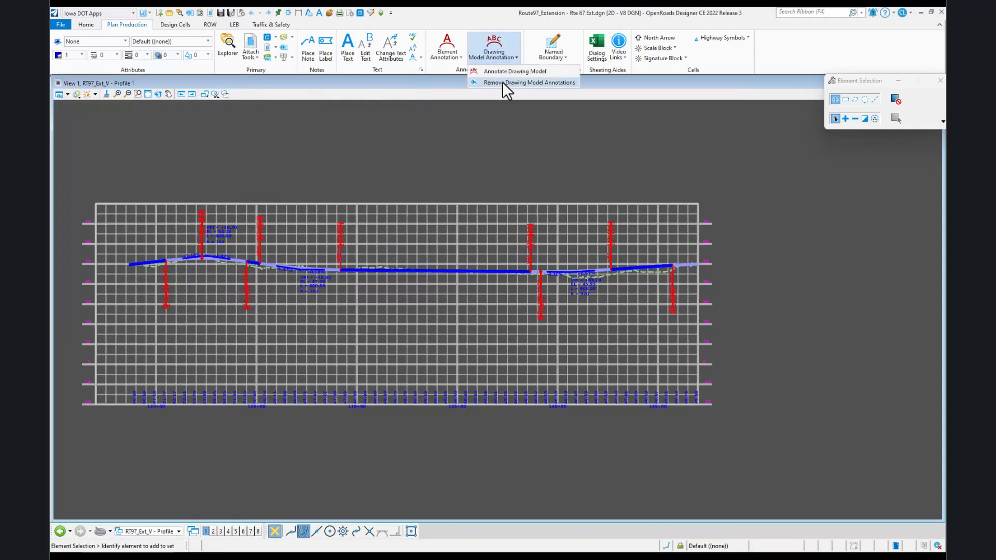
pyautogui.click(531, 83)
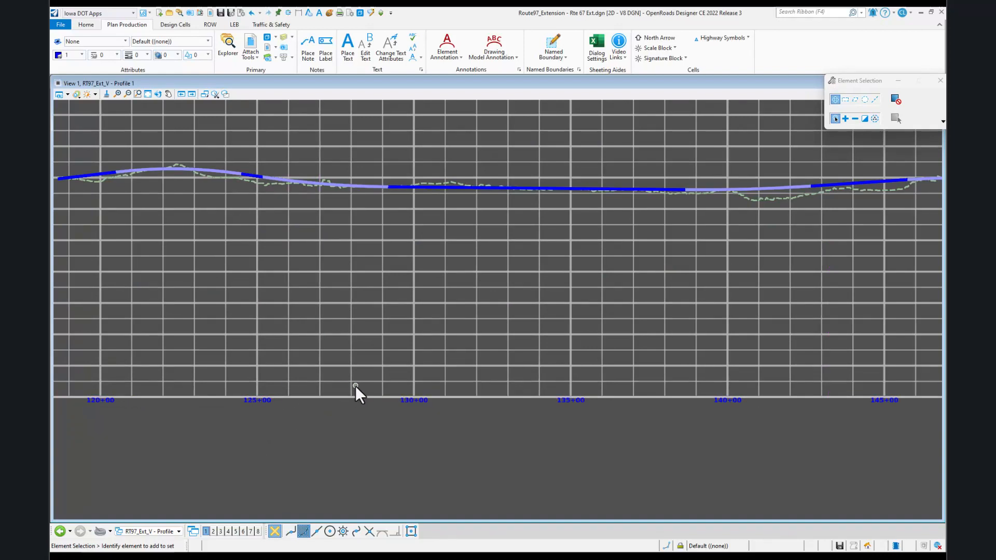
pyautogui.click(447, 48)
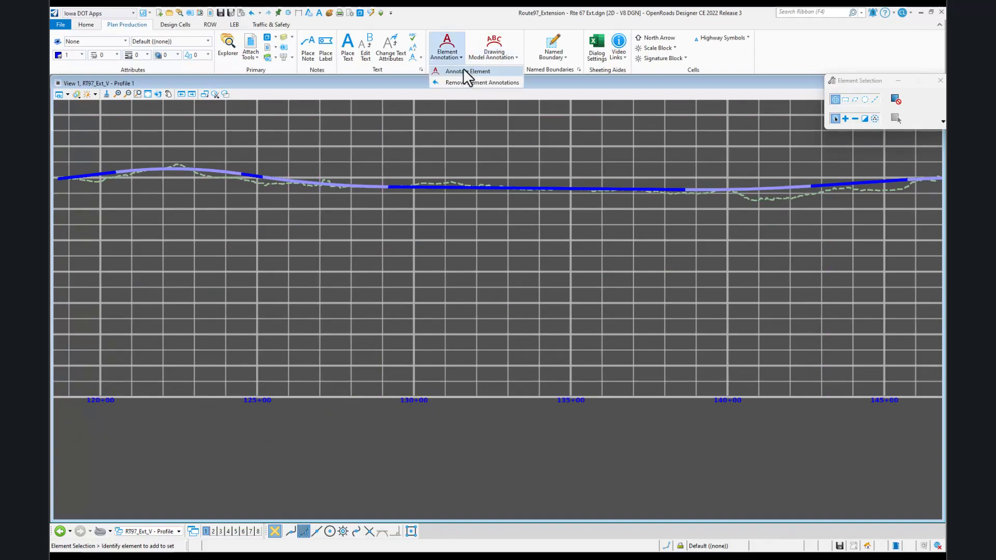
pyautogui.click(467, 71)
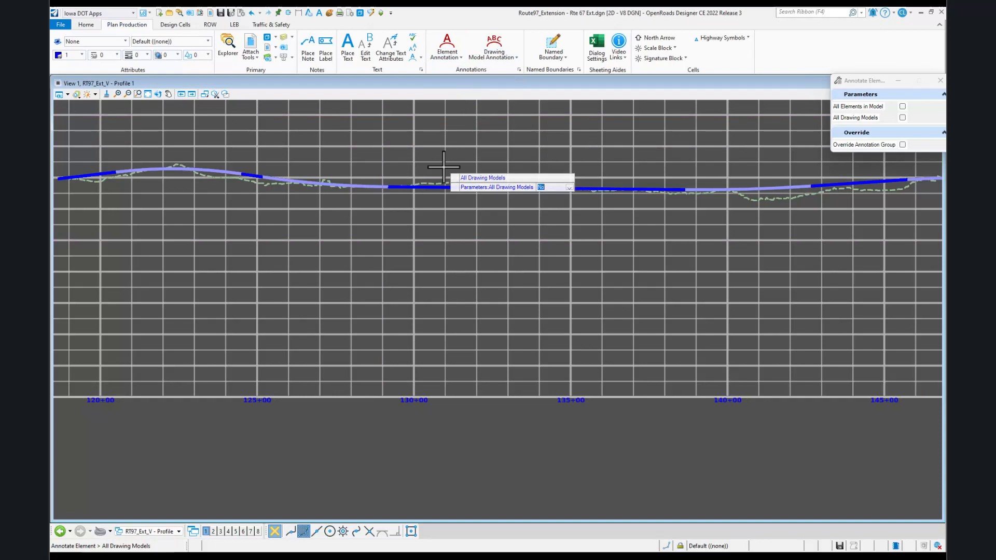